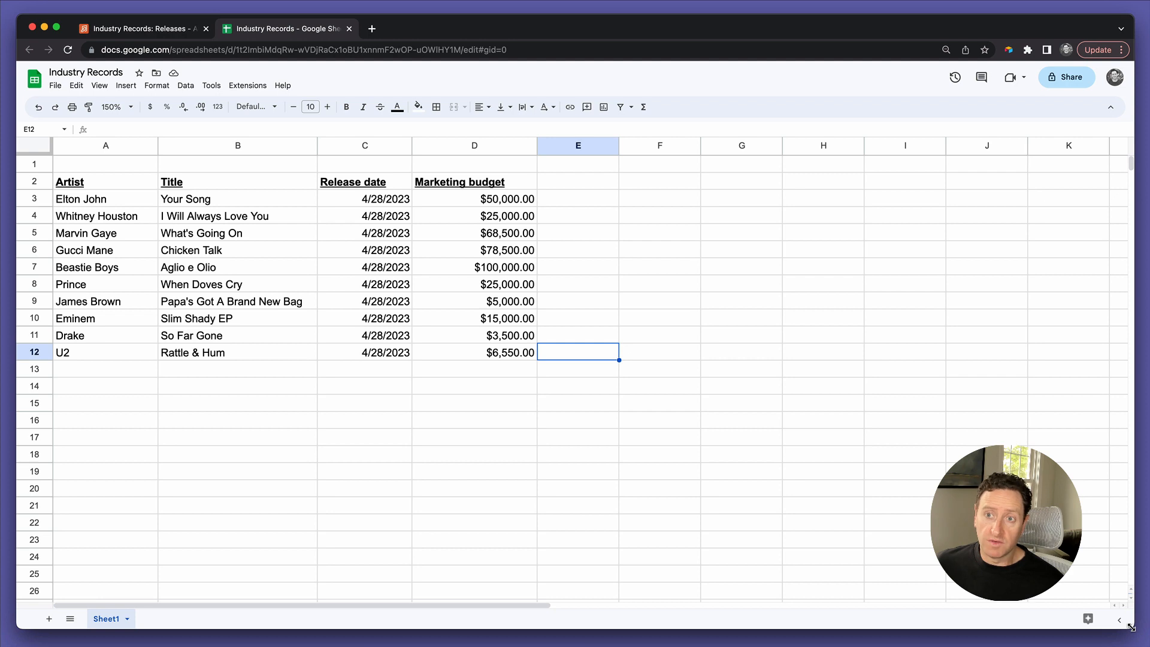
Total D3:D12 in D13 with =sum(D3:D12), giving $377,050.00, and review the formula
{"action": "left_click", "coordinate": [364, 267]}
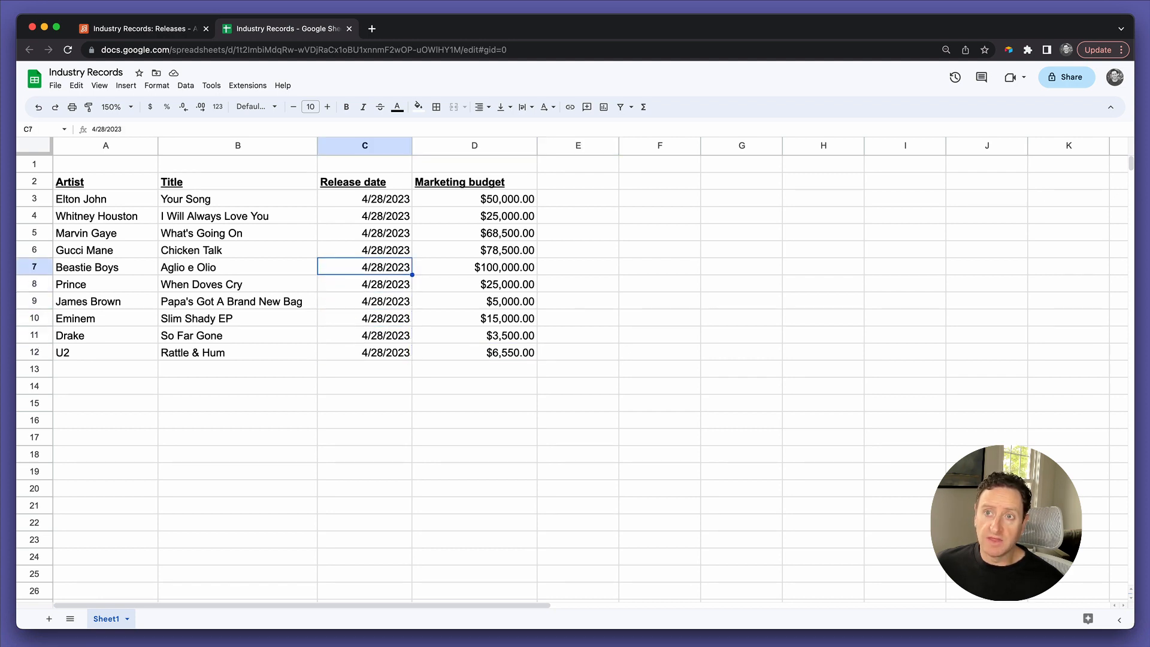
{"action": "left_click", "coordinate": [475, 199]}
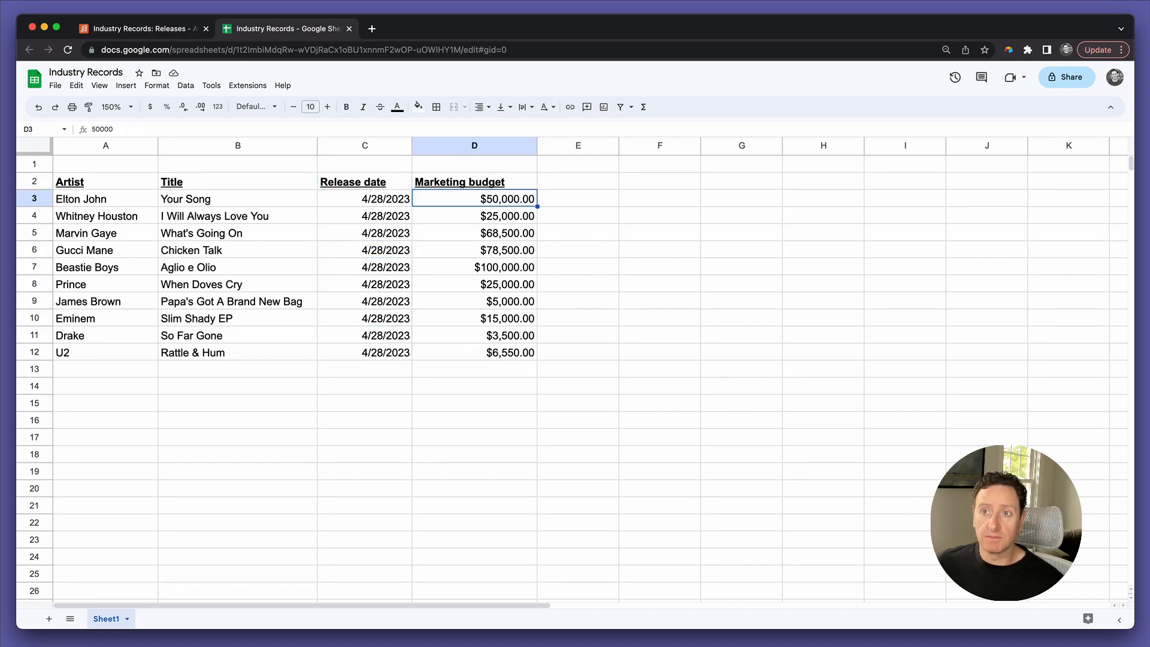
{"action": "type", "text": "=su"}
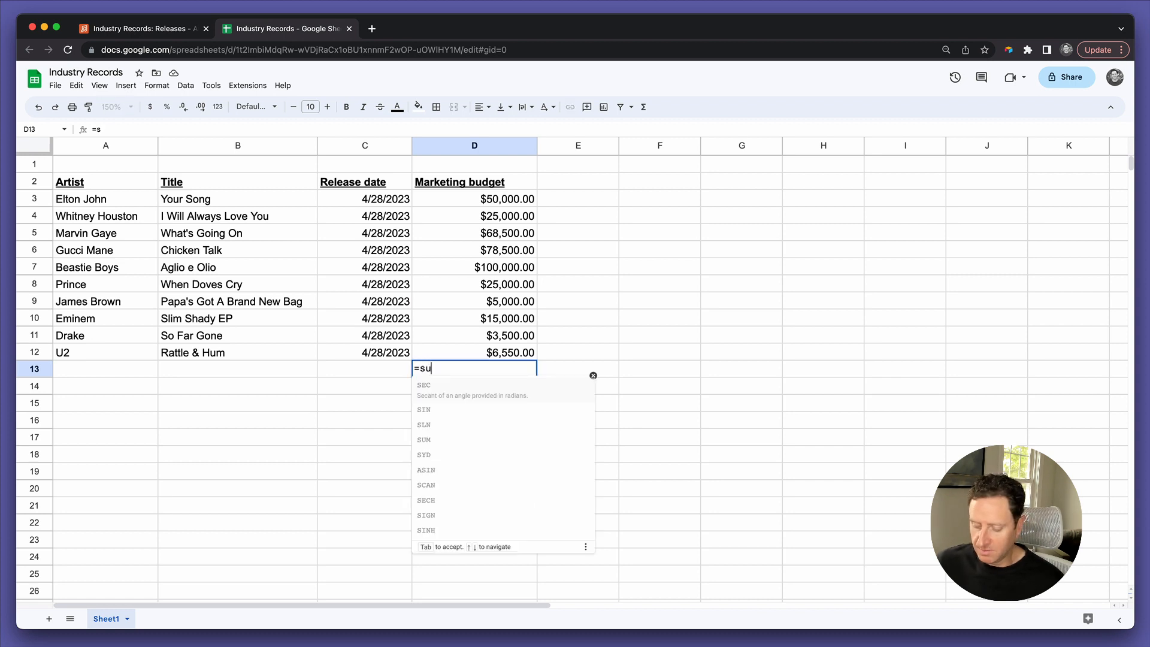
{"action": "type", "text": "m(D3:D12"}
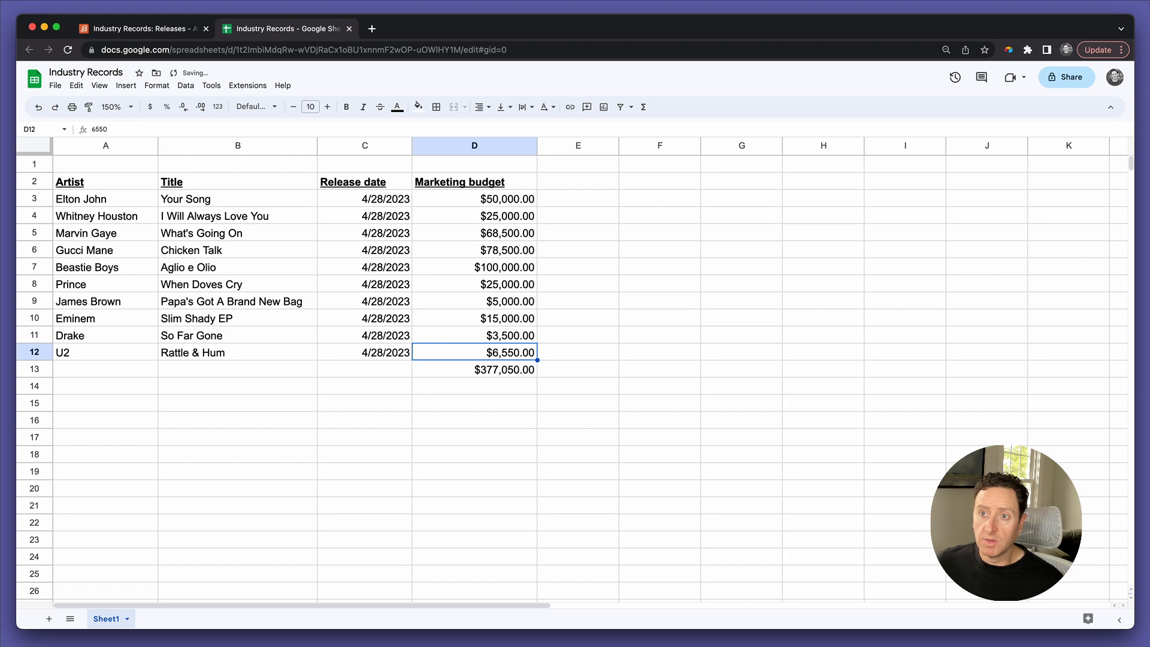
{"action": "left_click", "coordinate": [474, 369]}
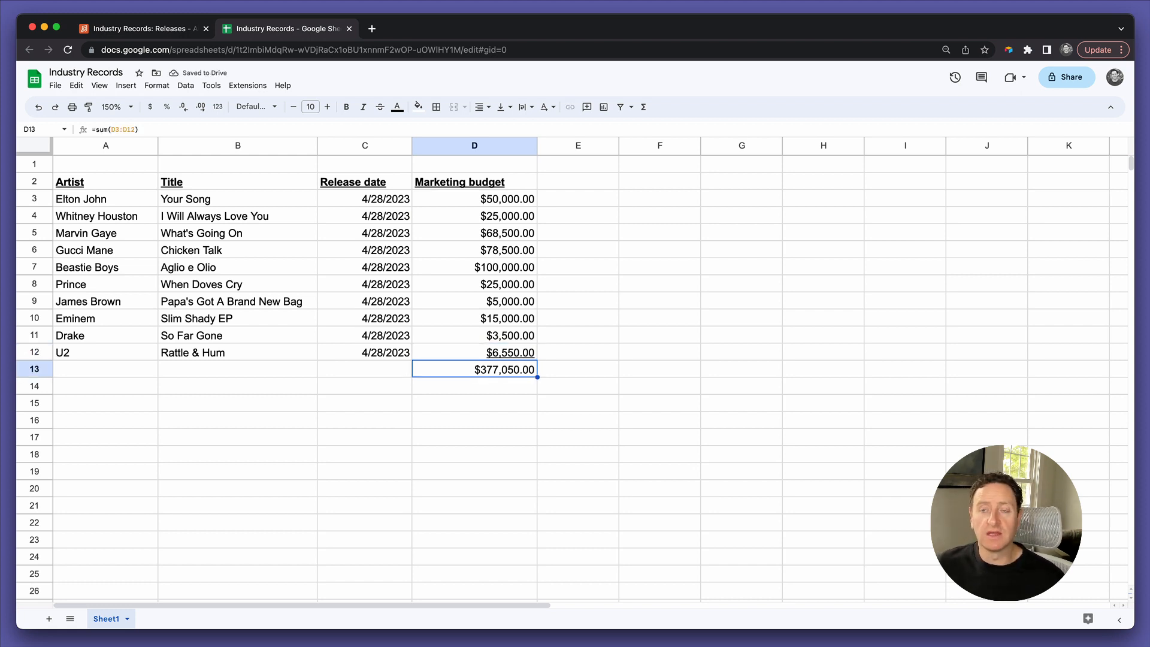
{"action": "mouse_move", "coordinate": [569, 239]}
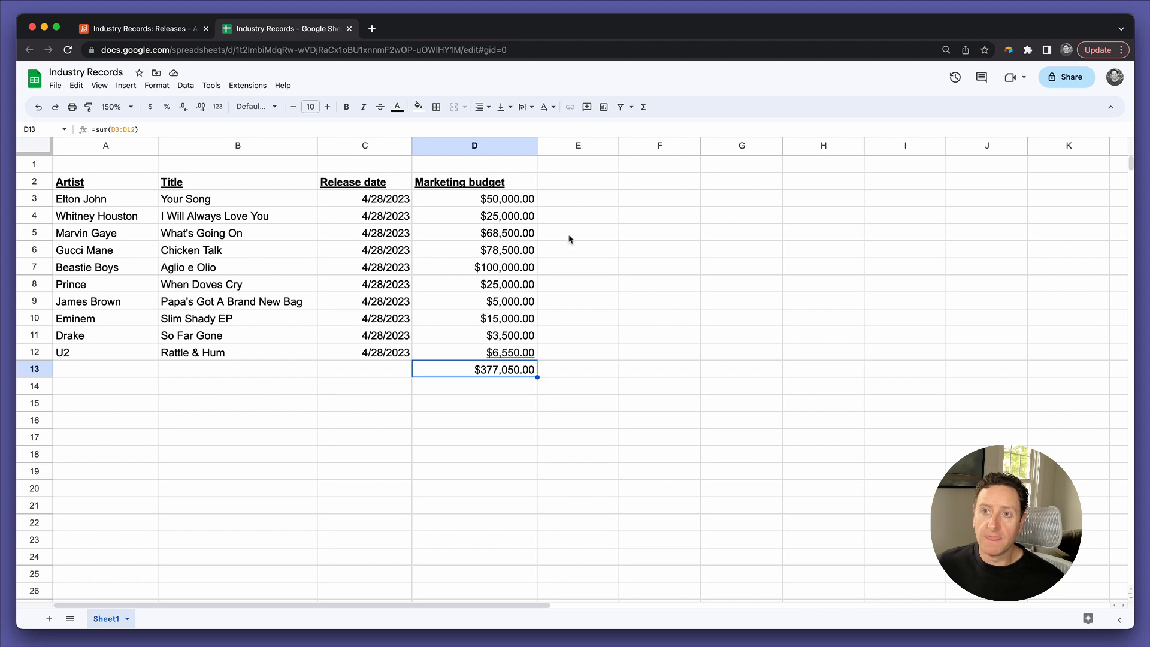
{"action": "left_click", "coordinate": [474, 199]}
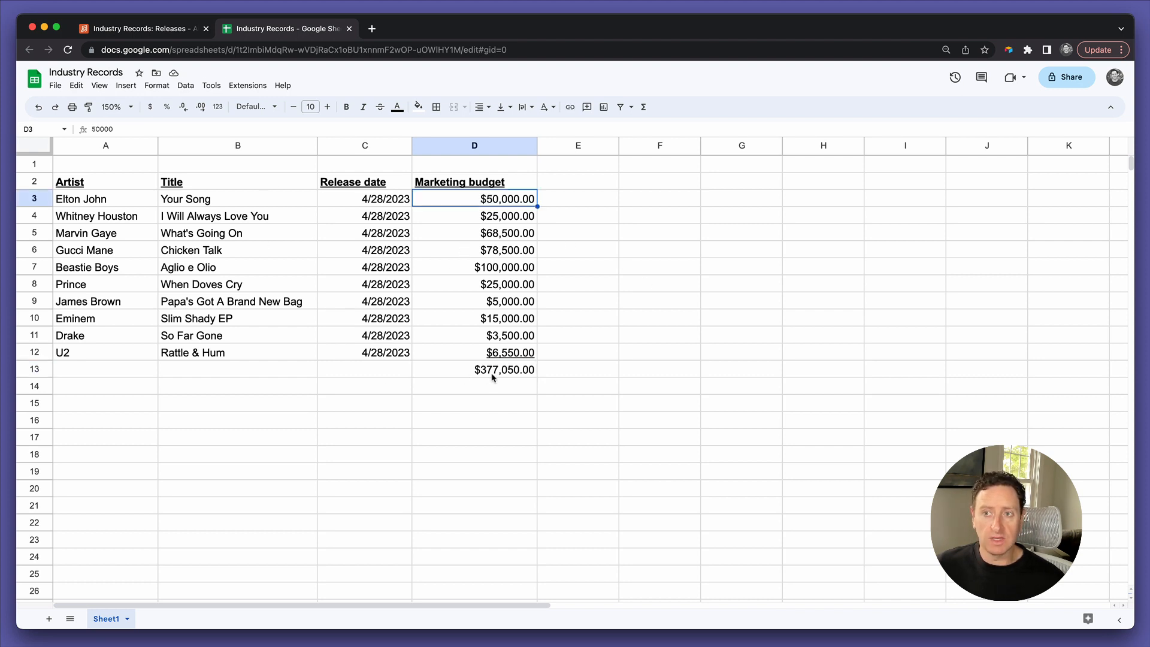
{"action": "left_click", "coordinate": [475, 369]}
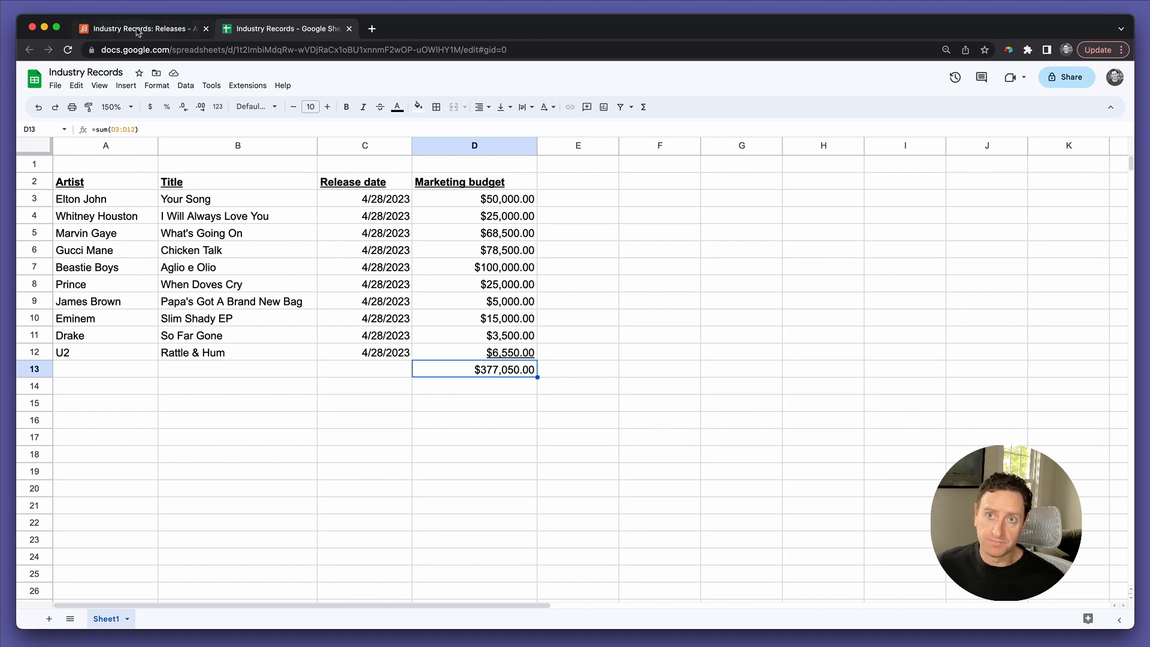
In the Release Schedule view, collapse the sidebar and unhide the Reporting week field
{"action": "left_click", "coordinate": [139, 27]}
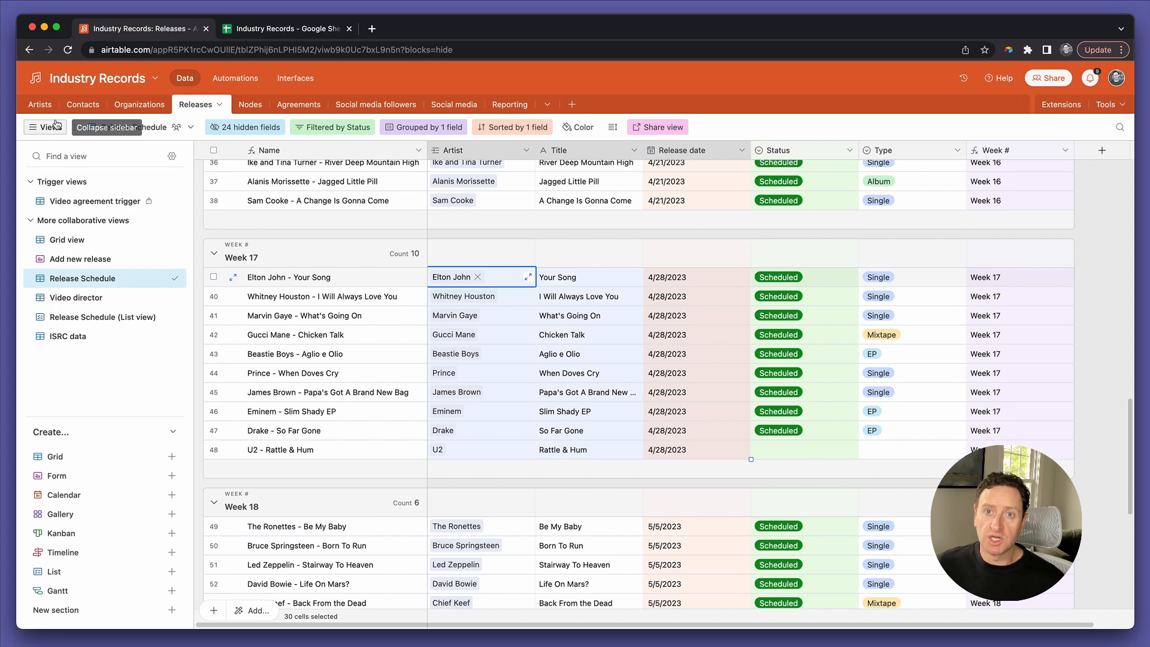
{"action": "left_click", "coordinate": [44, 127]}
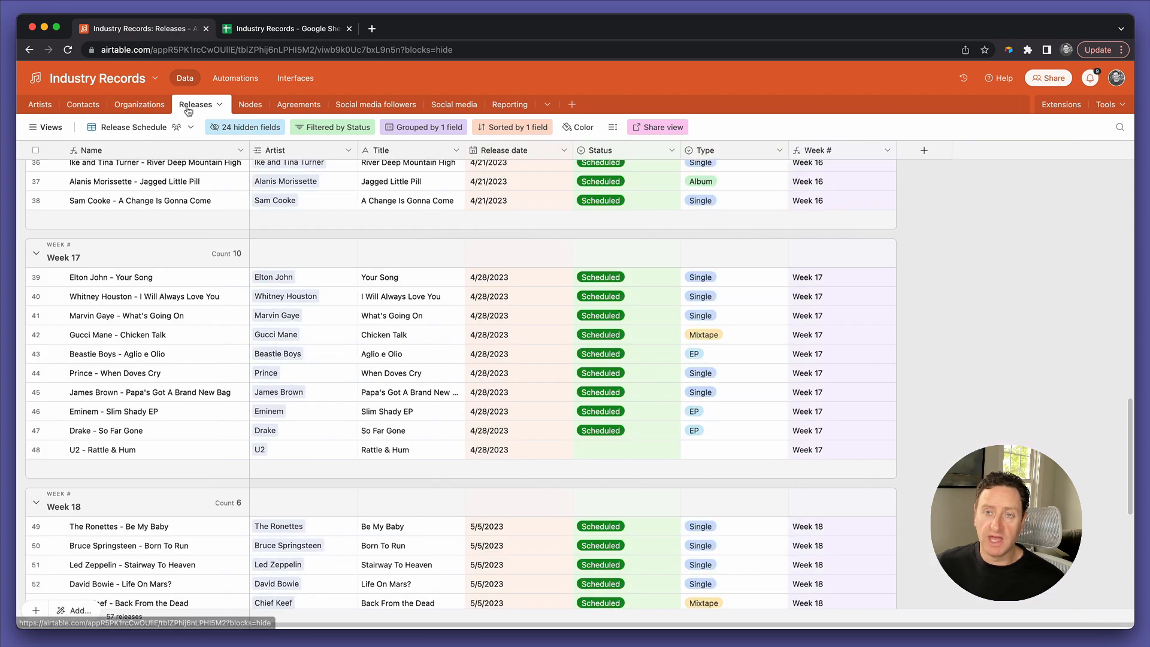
{"action": "mouse_move", "coordinate": [510, 104]}
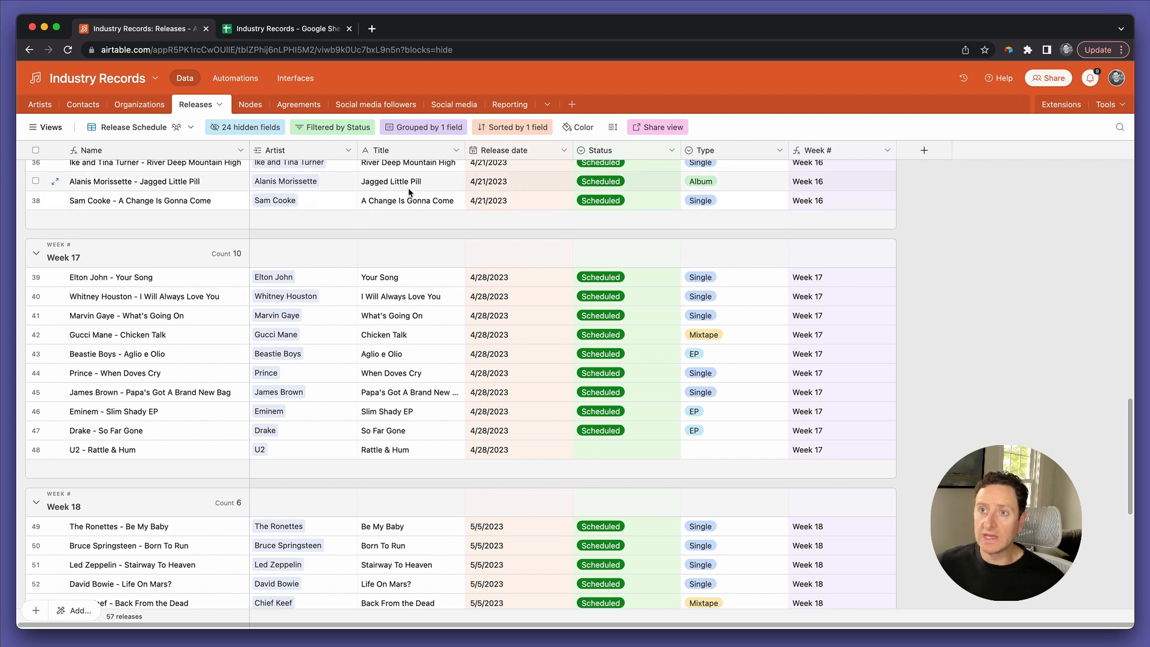
{"action": "left_click", "coordinate": [245, 127]}
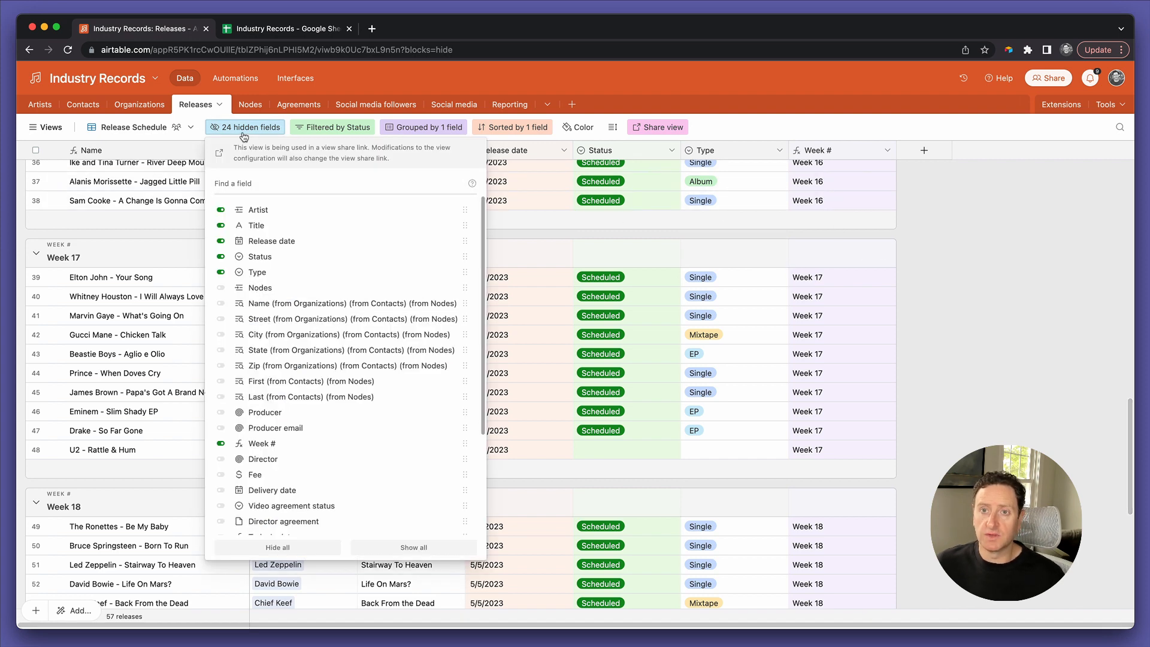
{"action": "type", "text": "repo"}
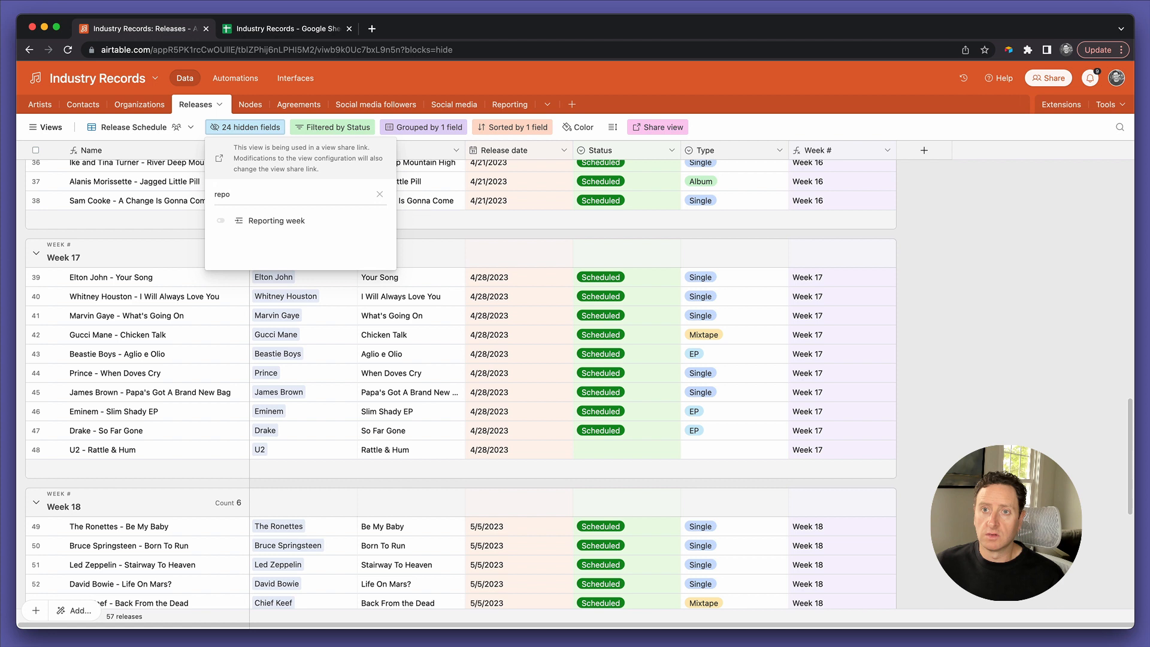
{"action": "left_click", "coordinate": [275, 220]}
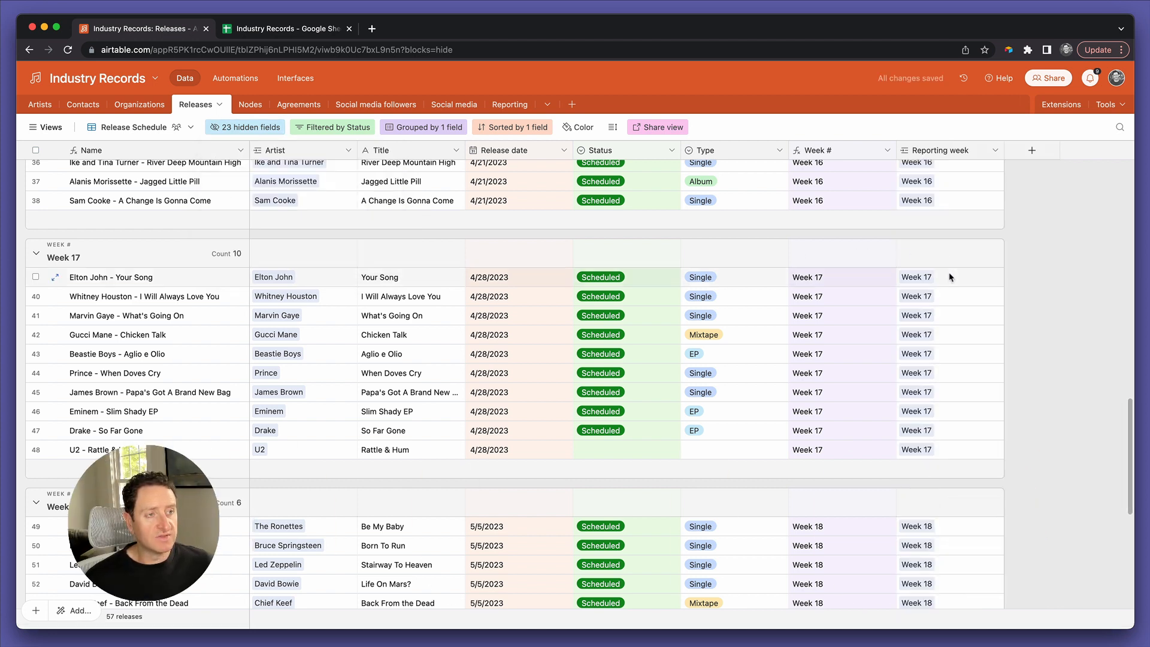
Create a Currency field named Marketing budget on Releases, then return to Google Sheets
{"action": "left_click", "coordinate": [947, 276]}
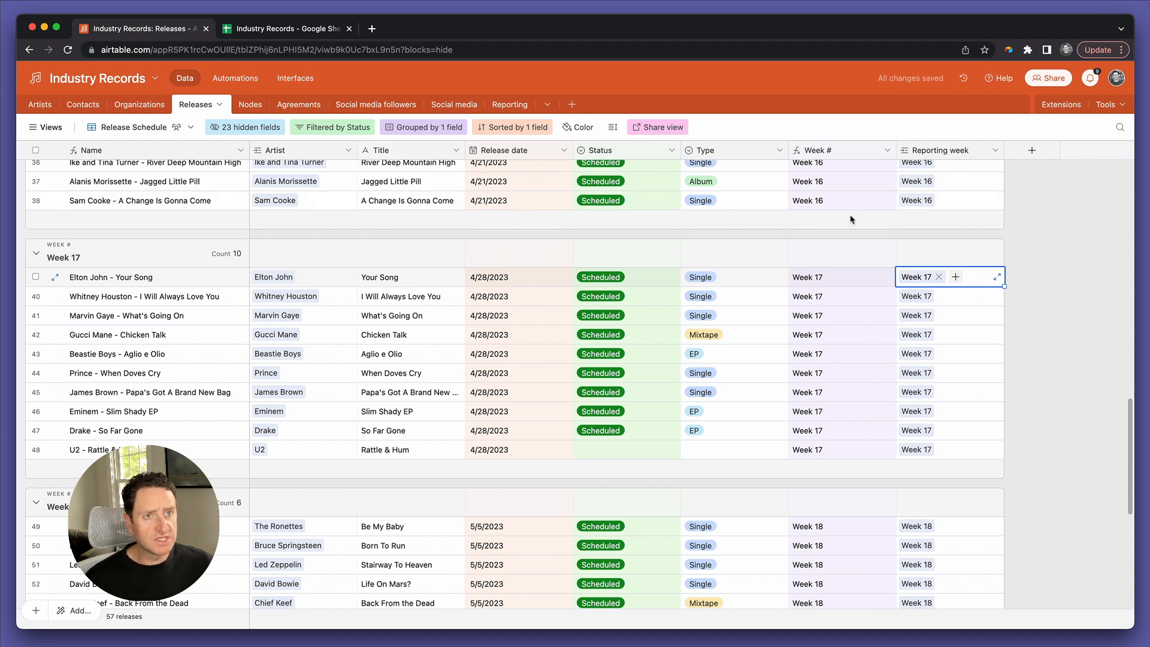
{"action": "left_click", "coordinate": [1031, 149]}
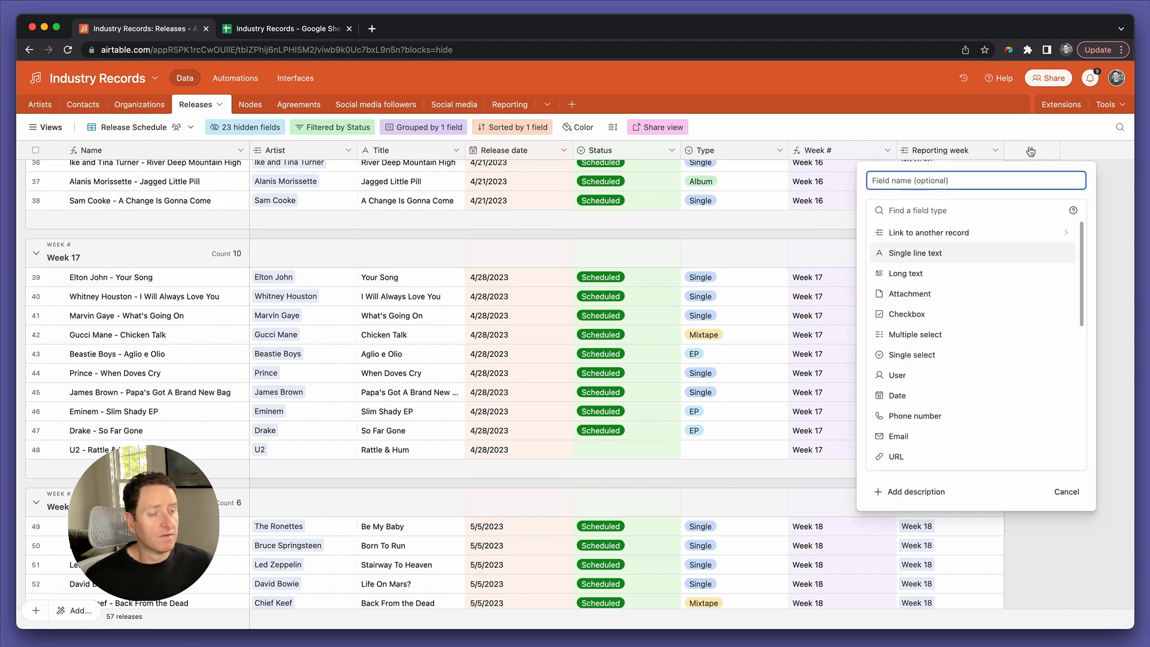
{"action": "type", "text": "Marketing budget"}
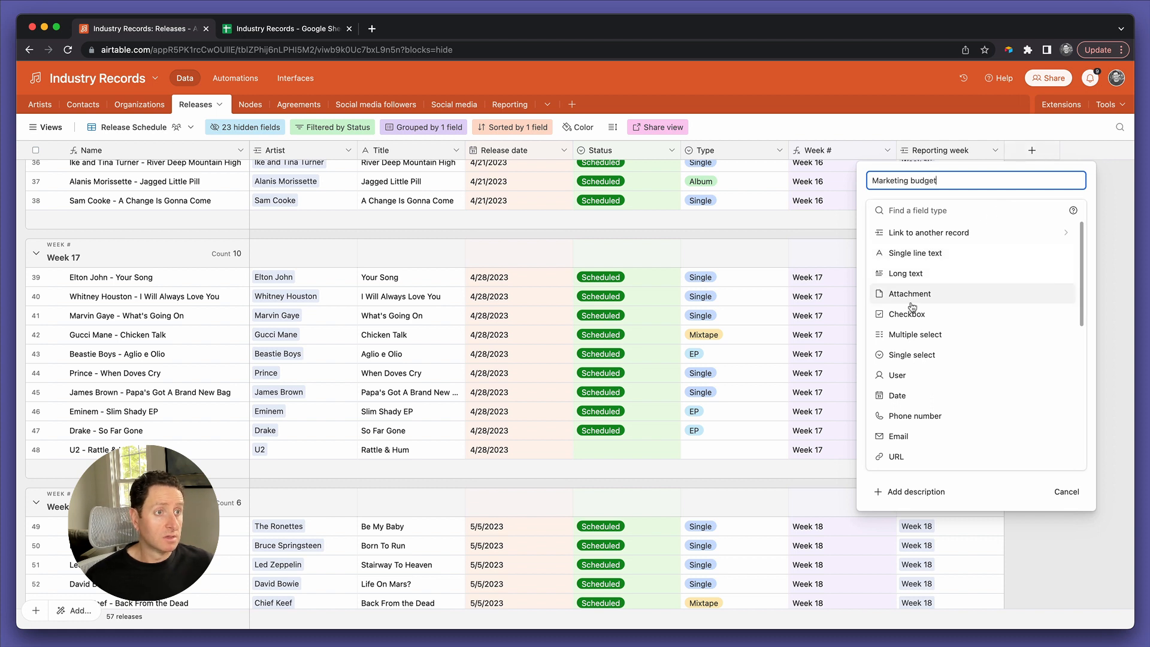
{"action": "scroll", "scroll_direction": "down", "scroll_amount": 3}
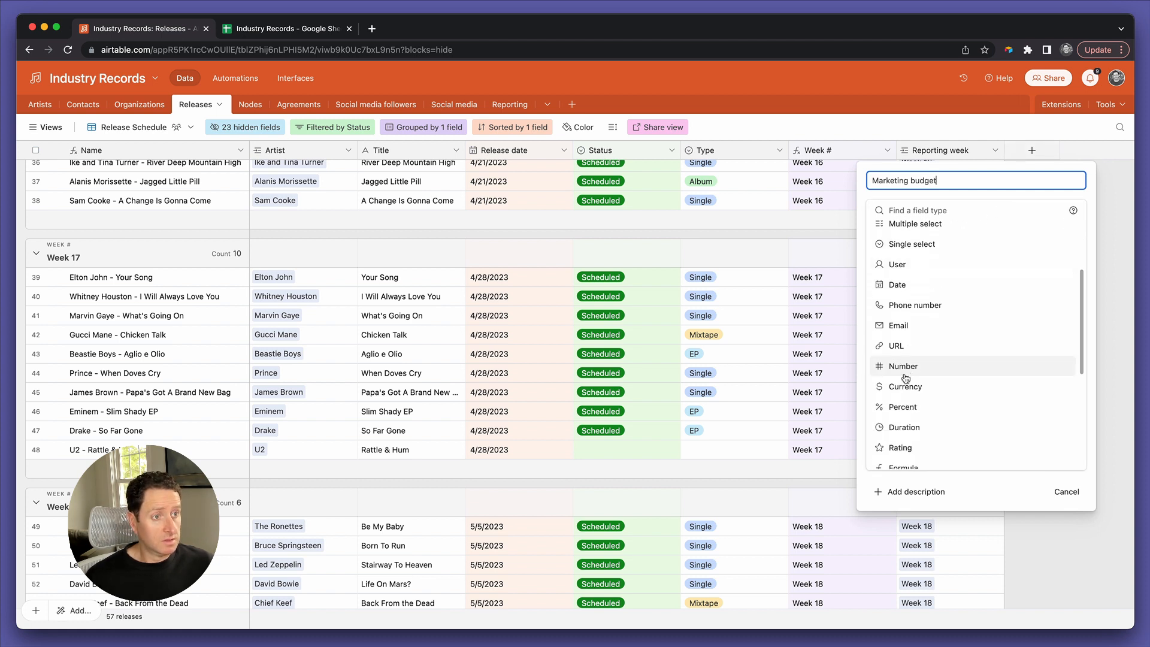
{"action": "left_click", "coordinate": [905, 387]}
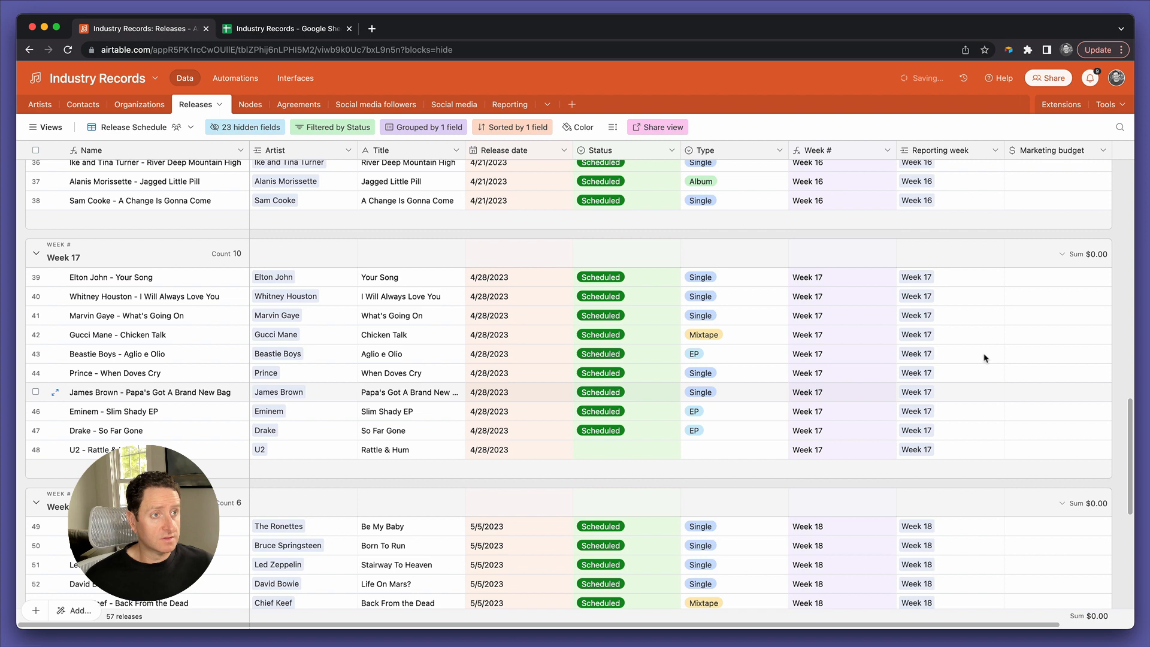
{"action": "left_click", "coordinate": [286, 28]}
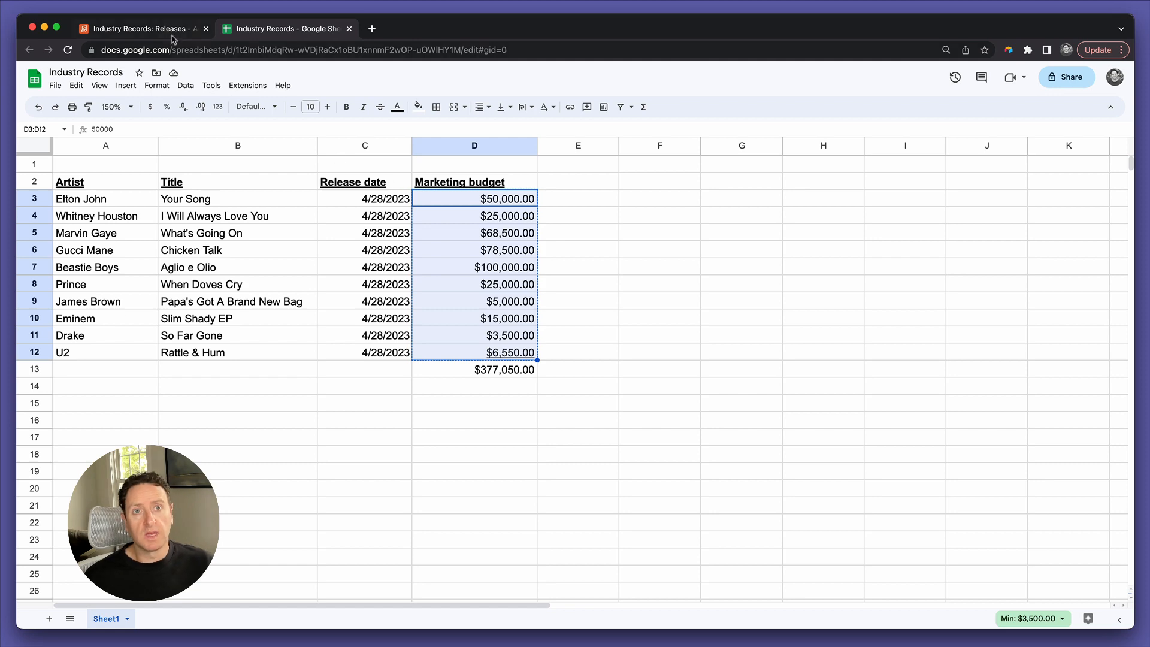
Return to the Airtable Releases table to paste the copied Week 17 budgets
{"action": "left_click", "coordinate": [139, 27]}
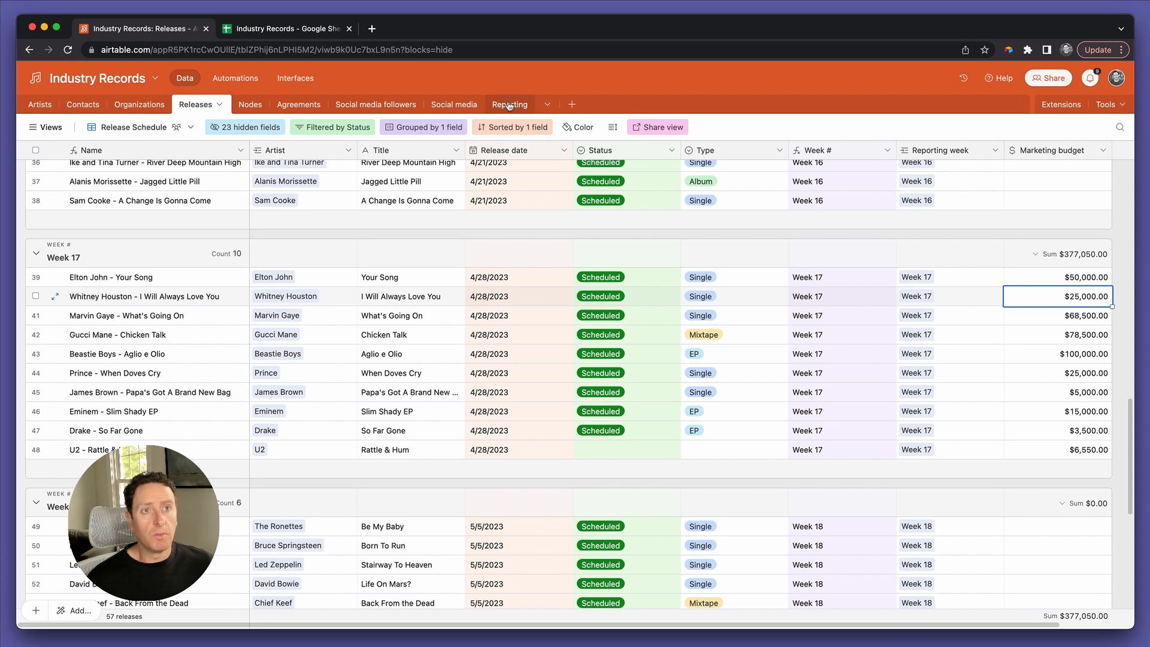
On the Reporting table, start a new Rollup field named Marketing budget
{"action": "left_click", "coordinate": [509, 104]}
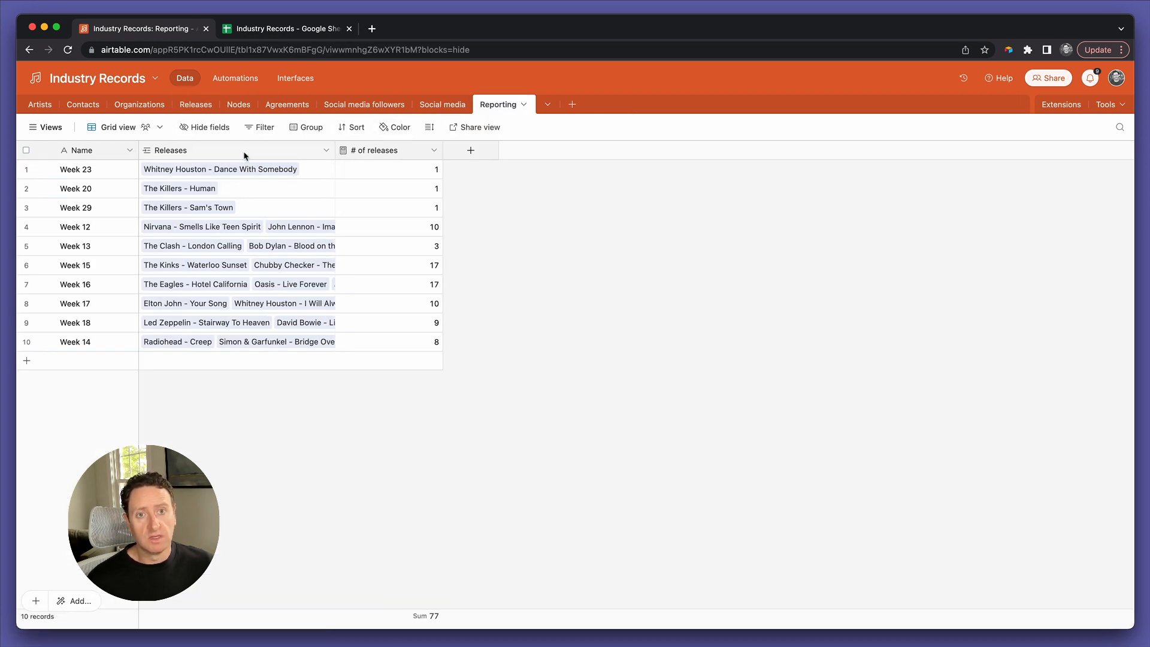
{"action": "left_click", "coordinate": [469, 150]}
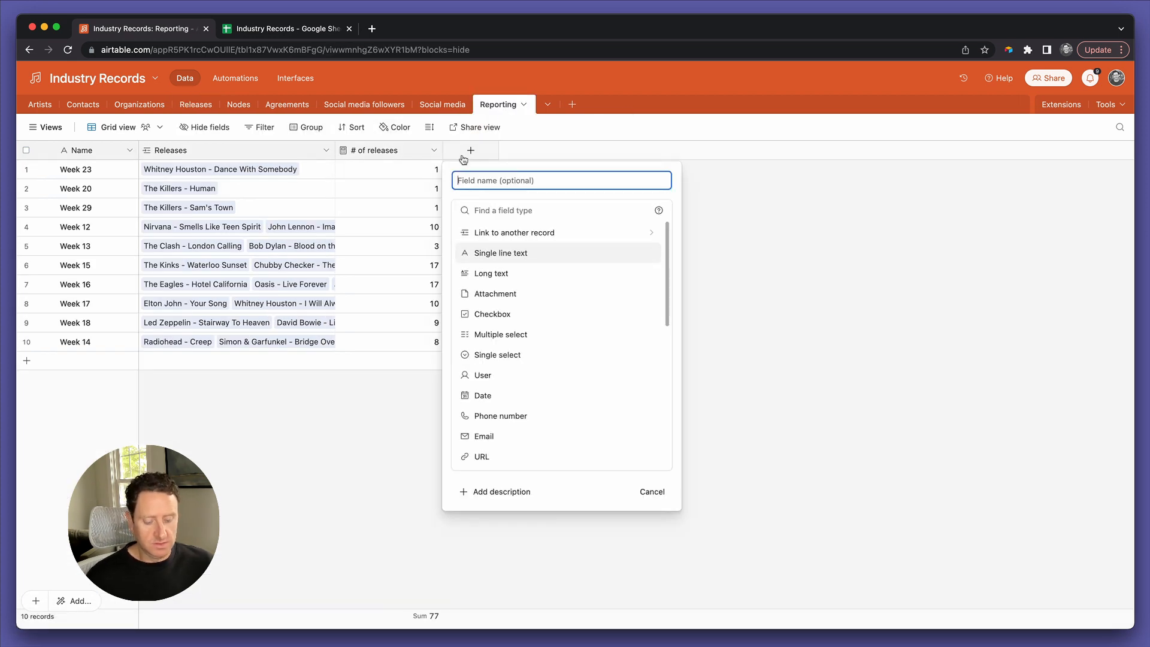
{"action": "type", "text": "Market"}
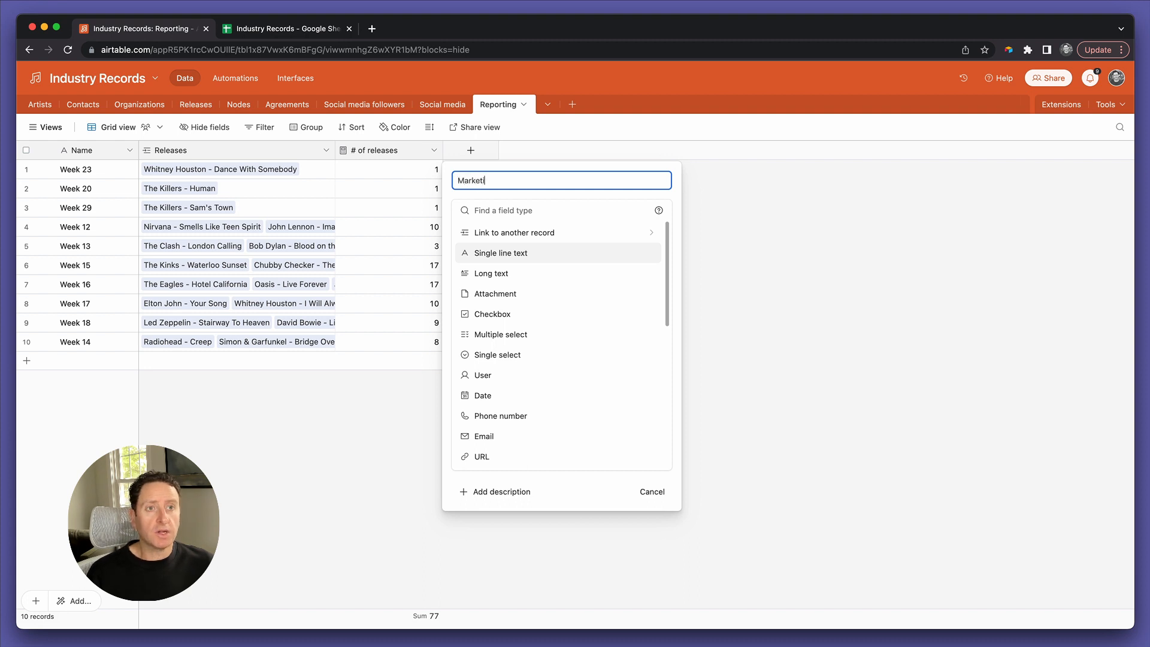
{"action": "type", "text": "ing budget"}
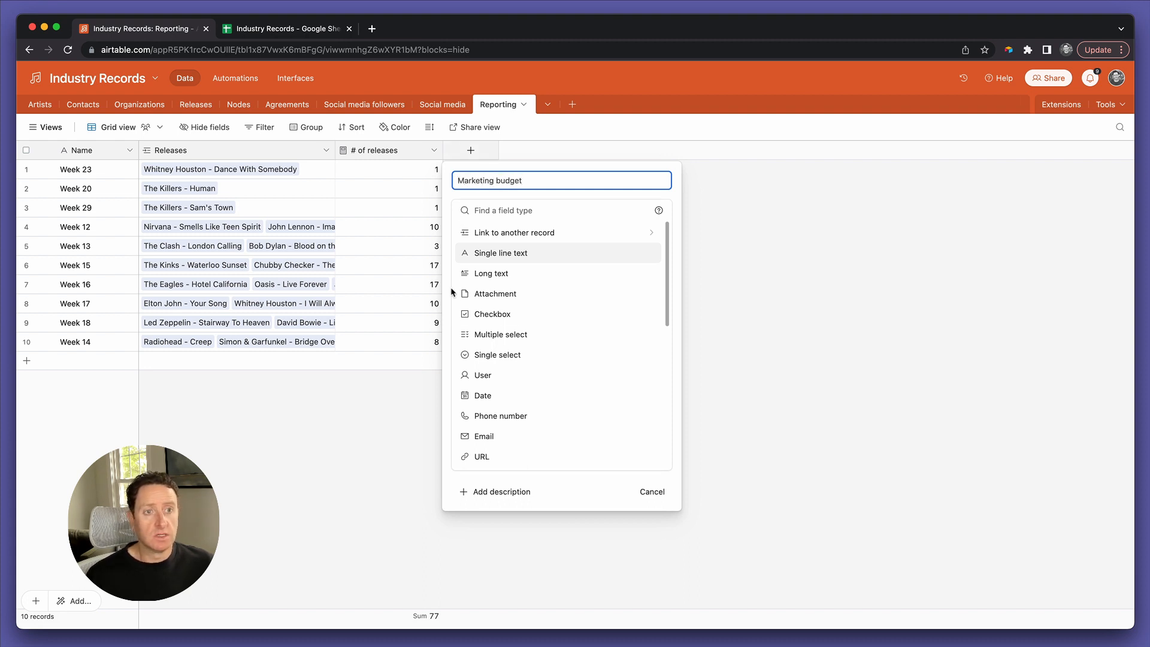
{"action": "scroll", "scroll_direction": "down", "scroll_amount": 3}
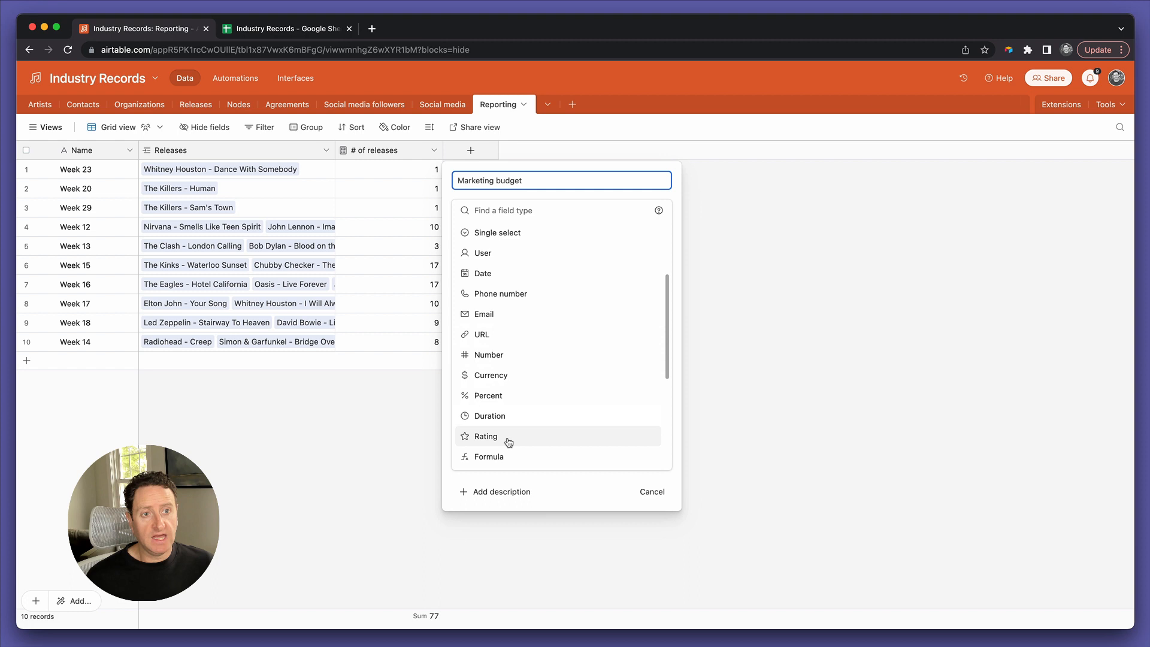
{"action": "scroll", "scroll_direction": "down", "scroll_amount": 3}
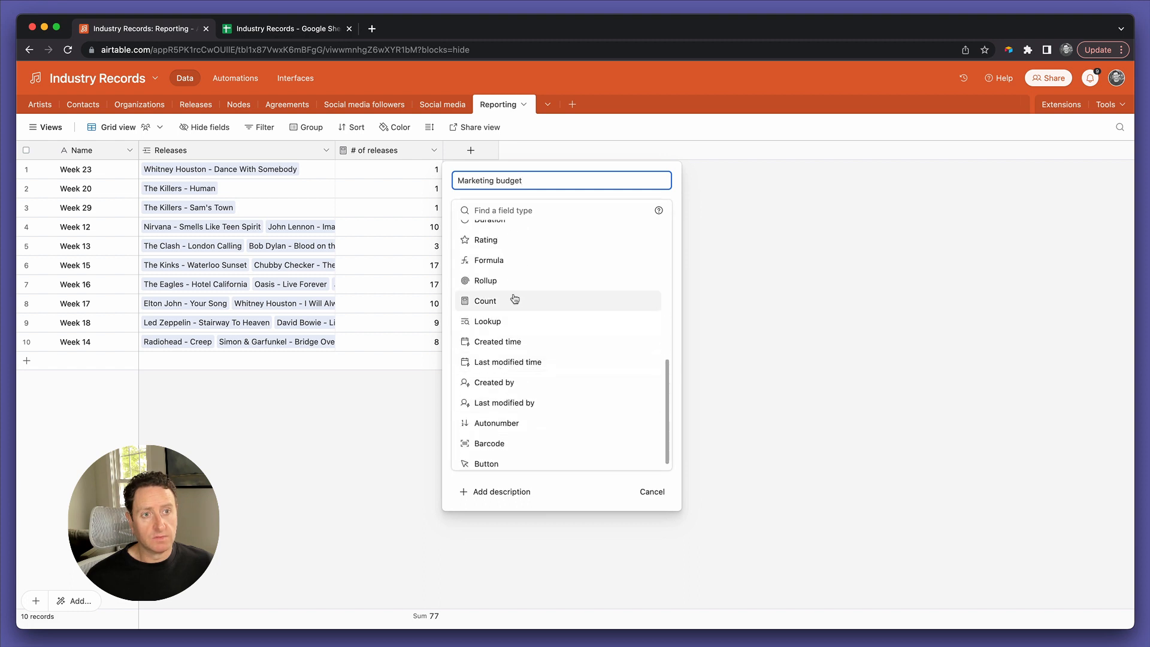
{"action": "left_click", "coordinate": [485, 280]}
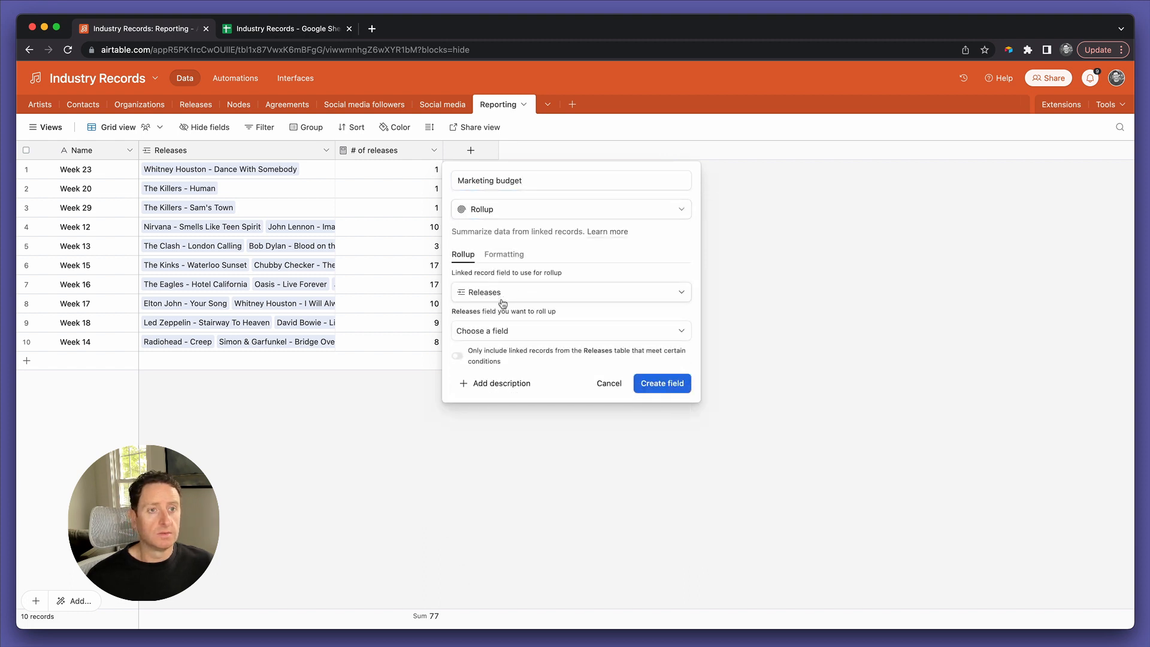
Roll up Releases' Marketing budget with sum(values), no conditions, and create the field
{"action": "left_click", "coordinate": [570, 331]}
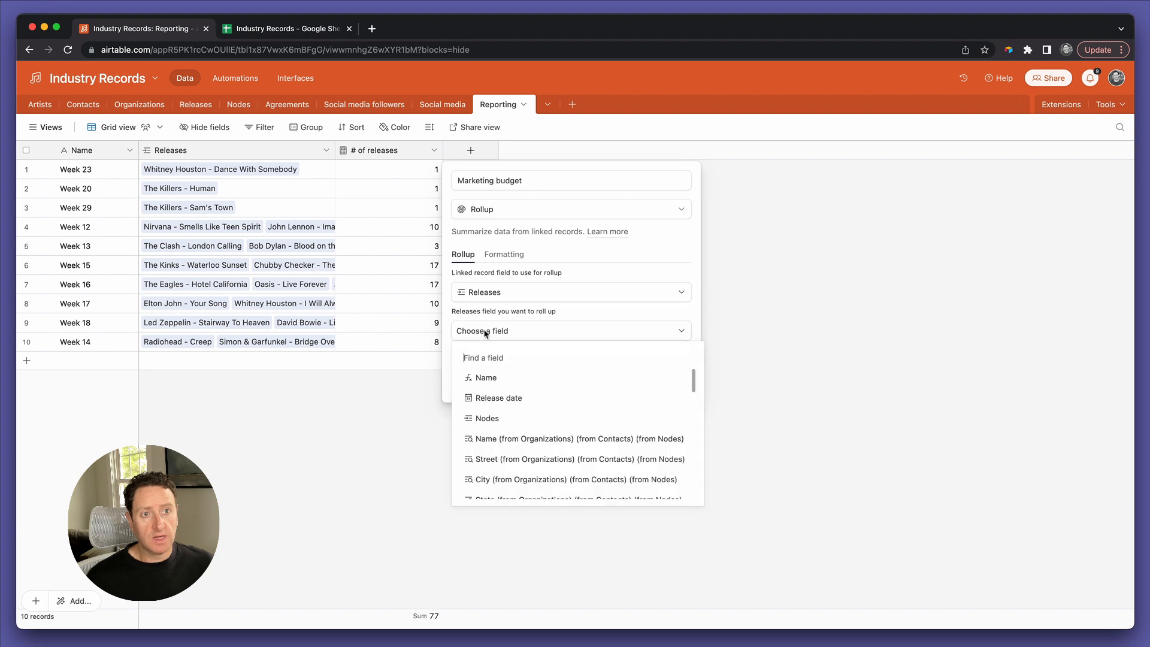
{"action": "left_click", "coordinate": [497, 331]}
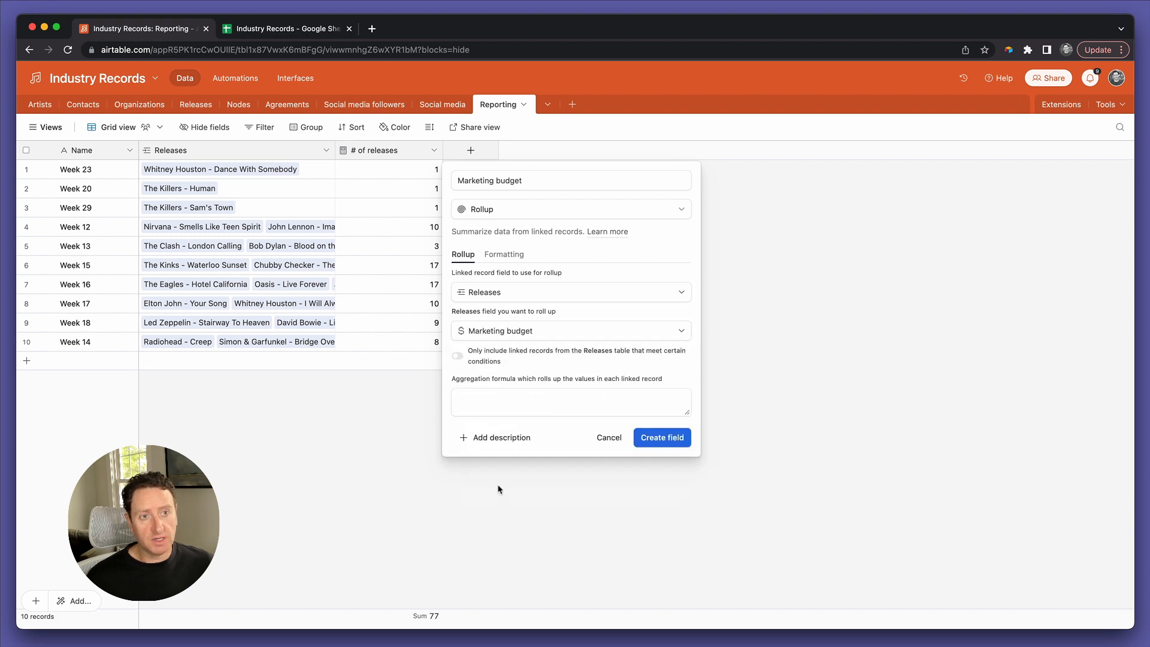
{"action": "left_click", "coordinate": [456, 356]}
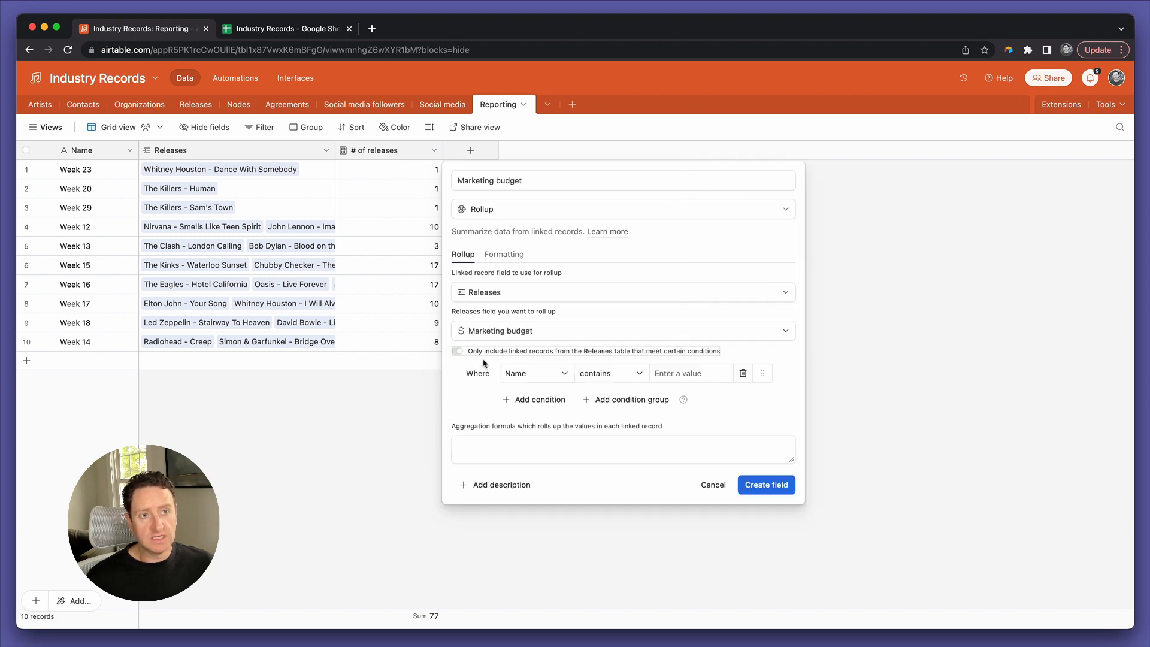
{"action": "left_click", "coordinate": [458, 352]}
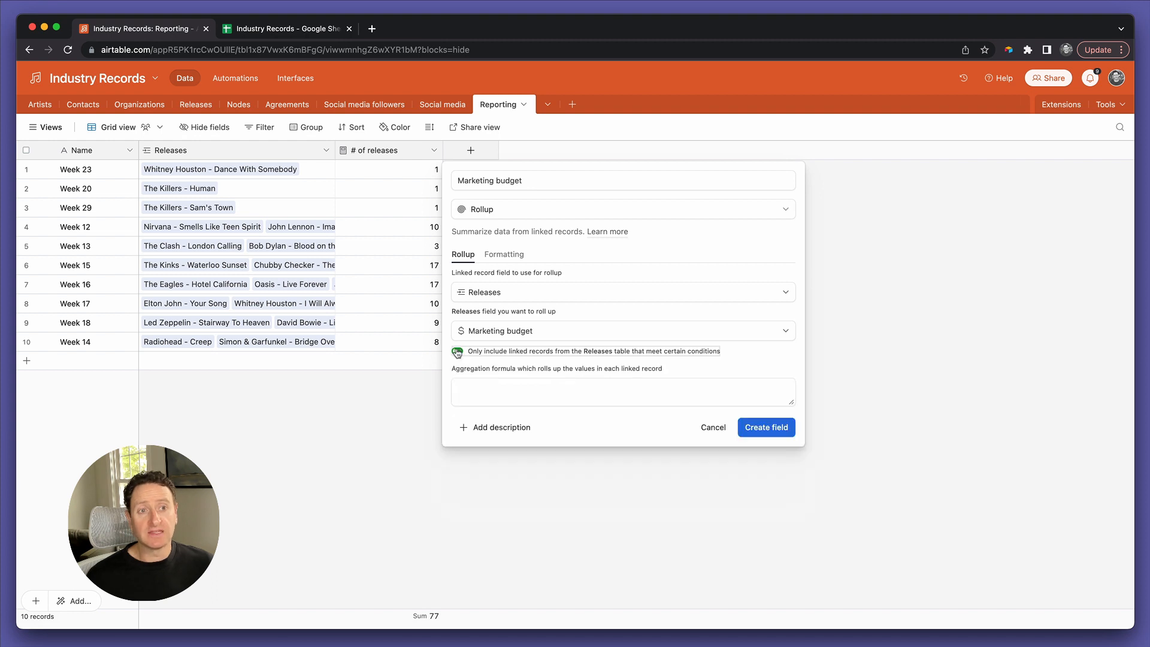
{"action": "left_click", "coordinate": [623, 390]}
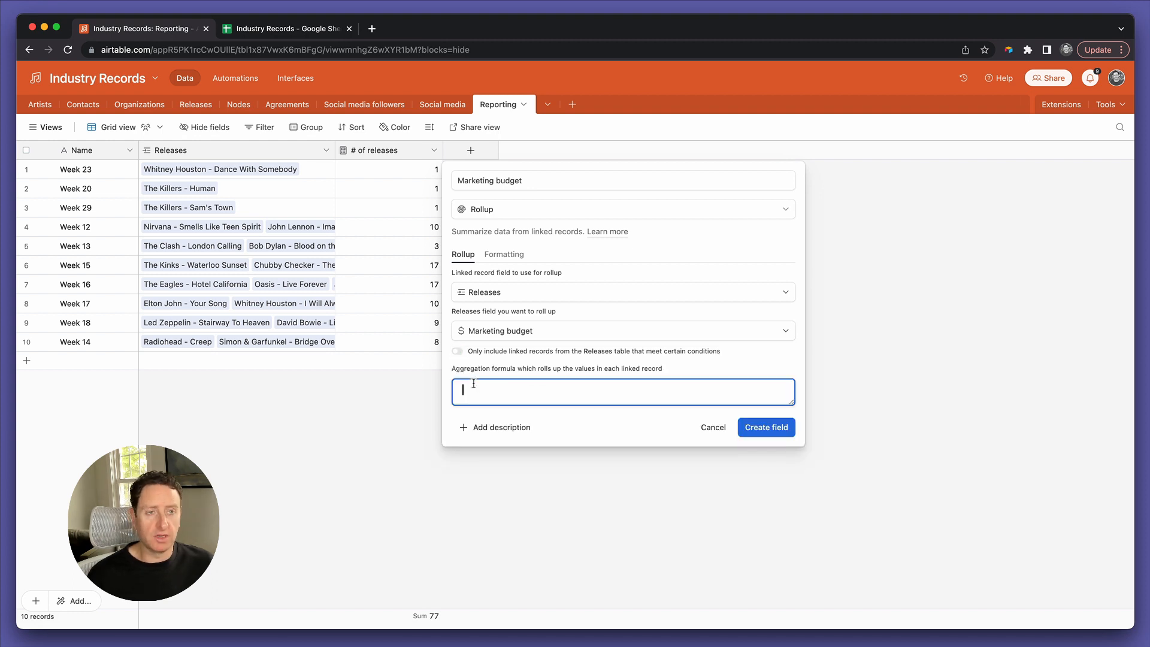
{"action": "type", "text": "sum"}
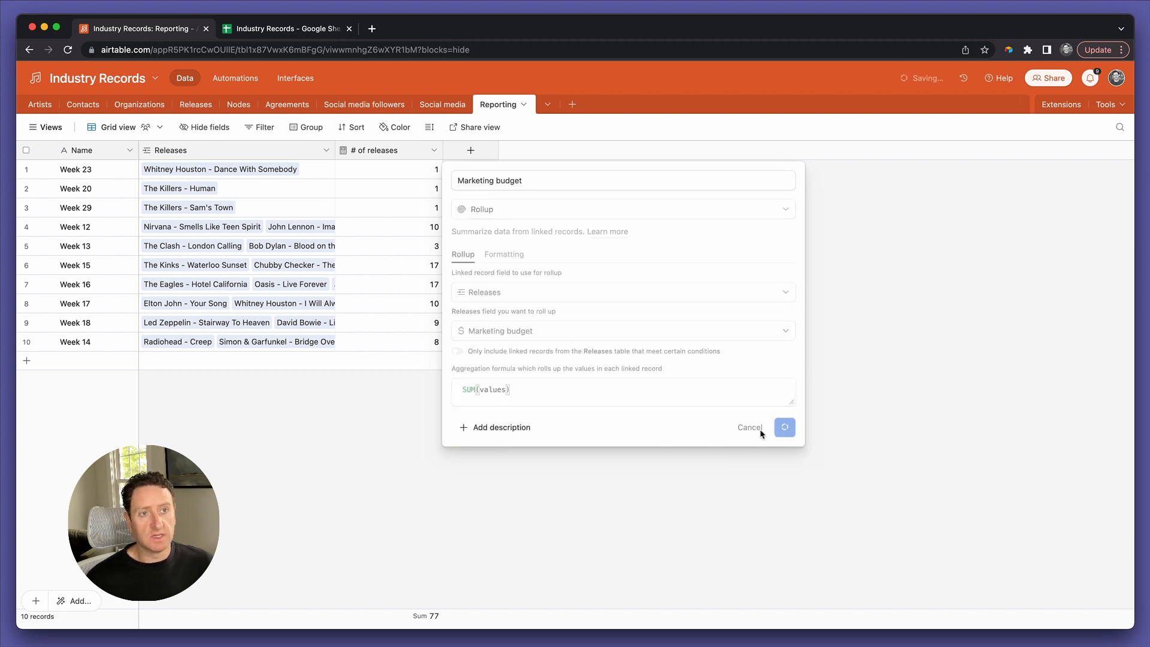
{"action": "left_click", "coordinate": [783, 426]}
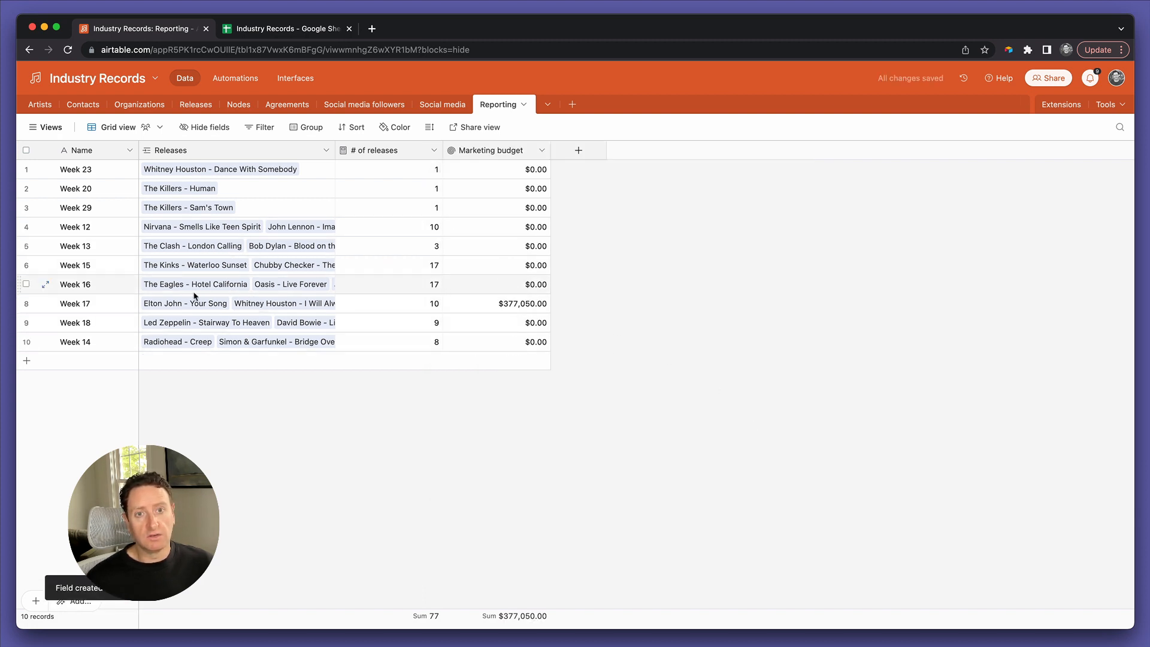
Check Week 17's $377,050.00 rollup against the Google Sheets D13 total
{"action": "left_click", "coordinate": [496, 303]}
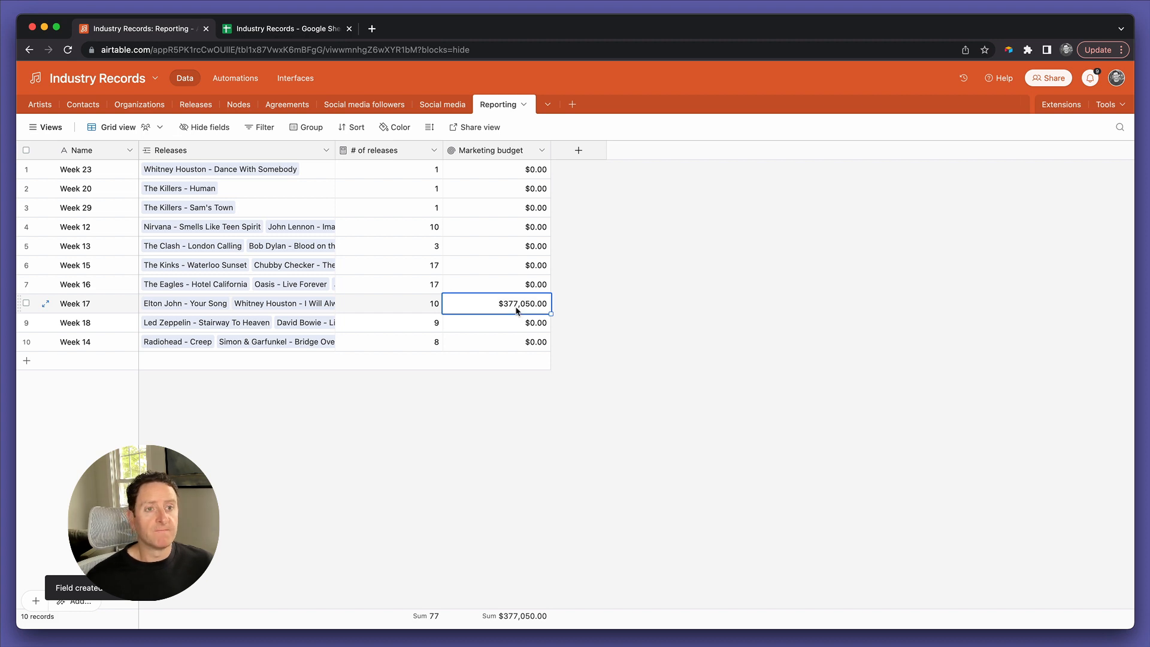
{"action": "left_click", "coordinate": [286, 28]}
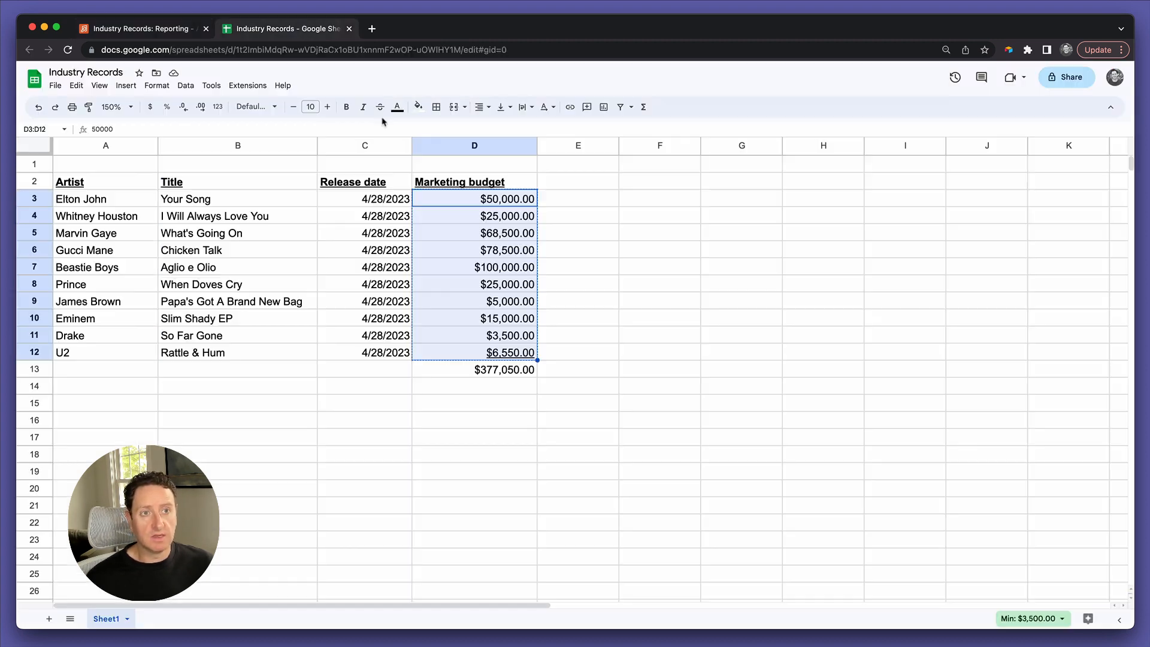
{"action": "left_click", "coordinate": [474, 369]}
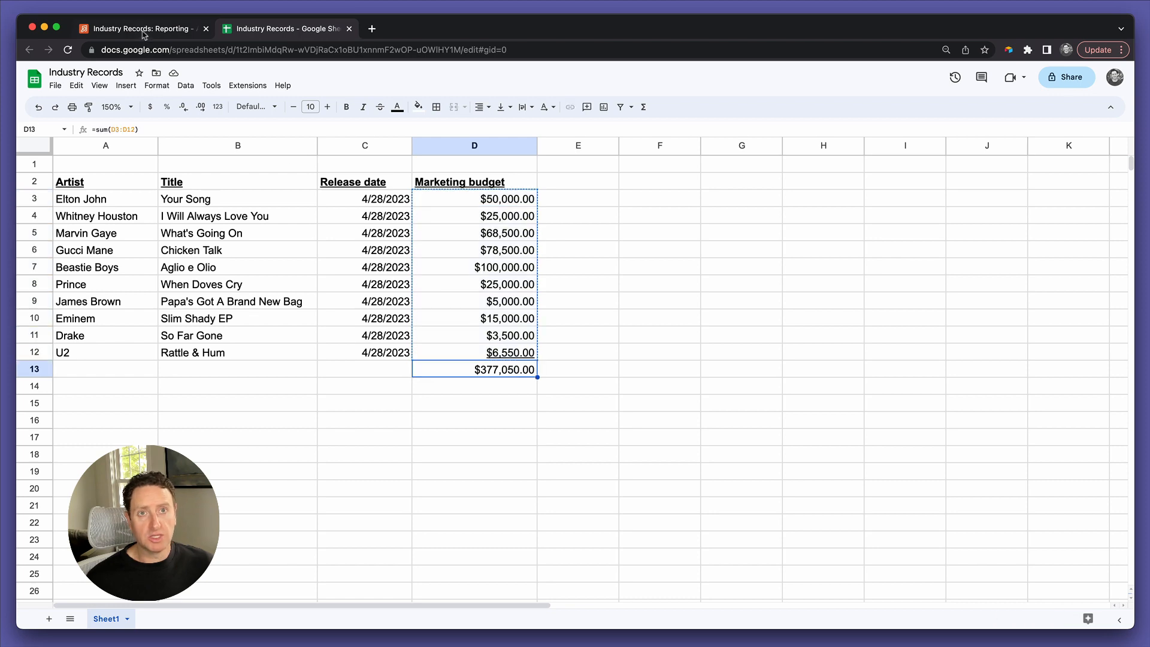
In the Releases table, change Week 17 release statuses such as Gucci Mane's to Tentative
{"action": "left_click", "coordinate": [138, 27]}
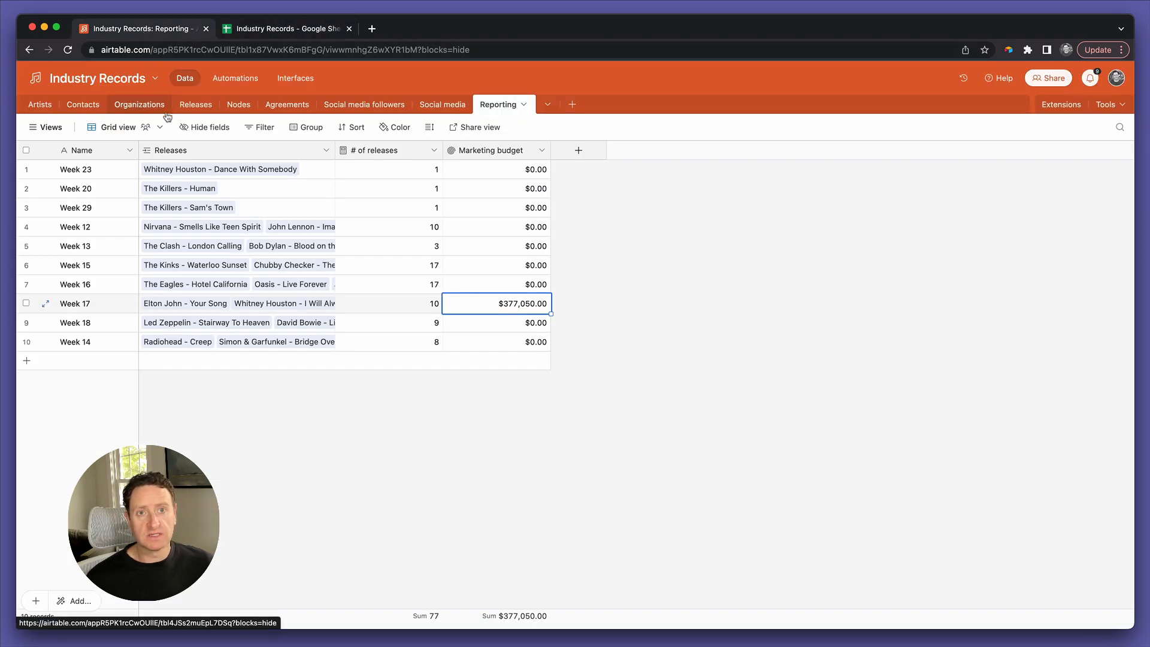
{"action": "left_click", "coordinate": [195, 104]}
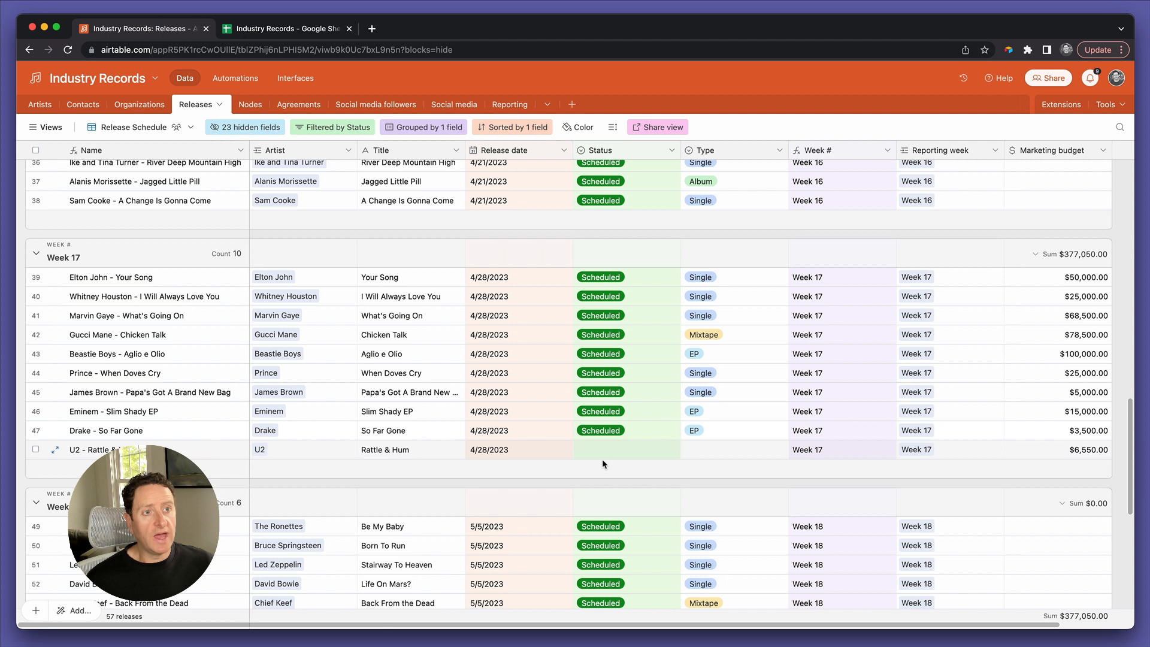
{"action": "left_click", "coordinate": [626, 449]}
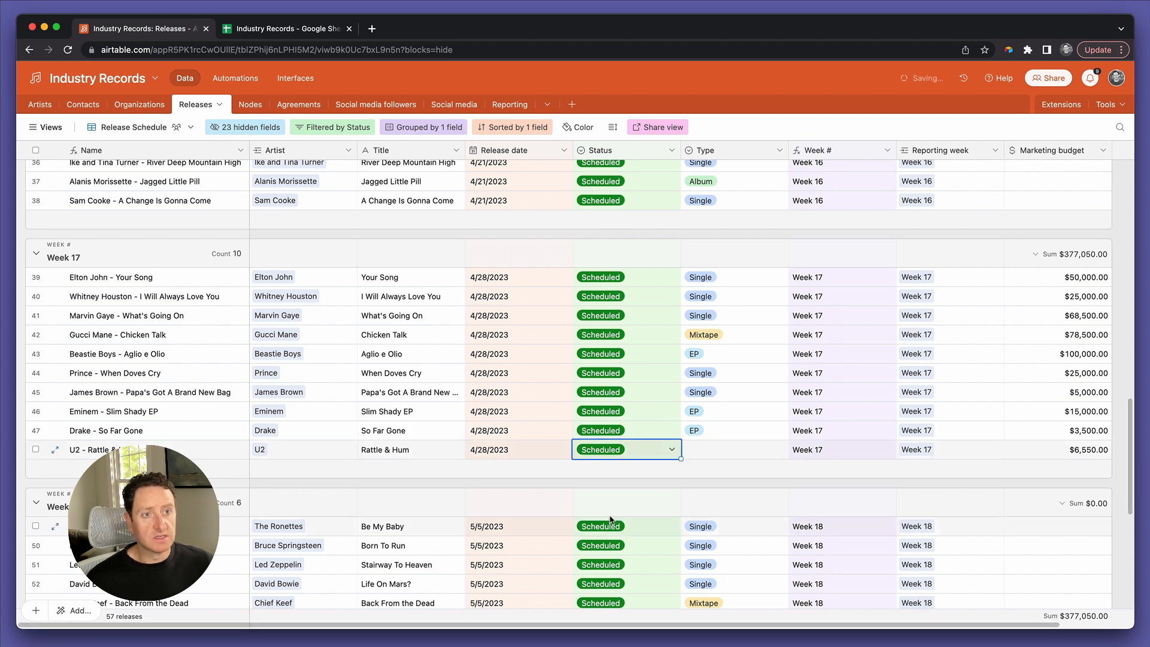
{"action": "left_click", "coordinate": [625, 334]}
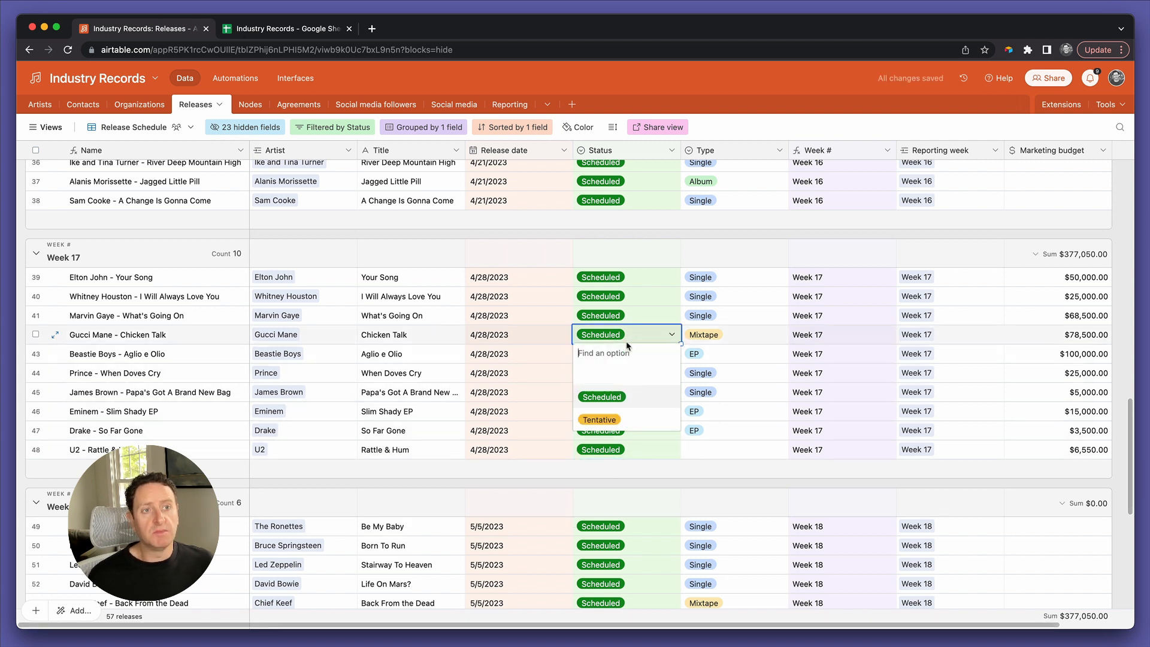
{"action": "left_click", "coordinate": [598, 419]}
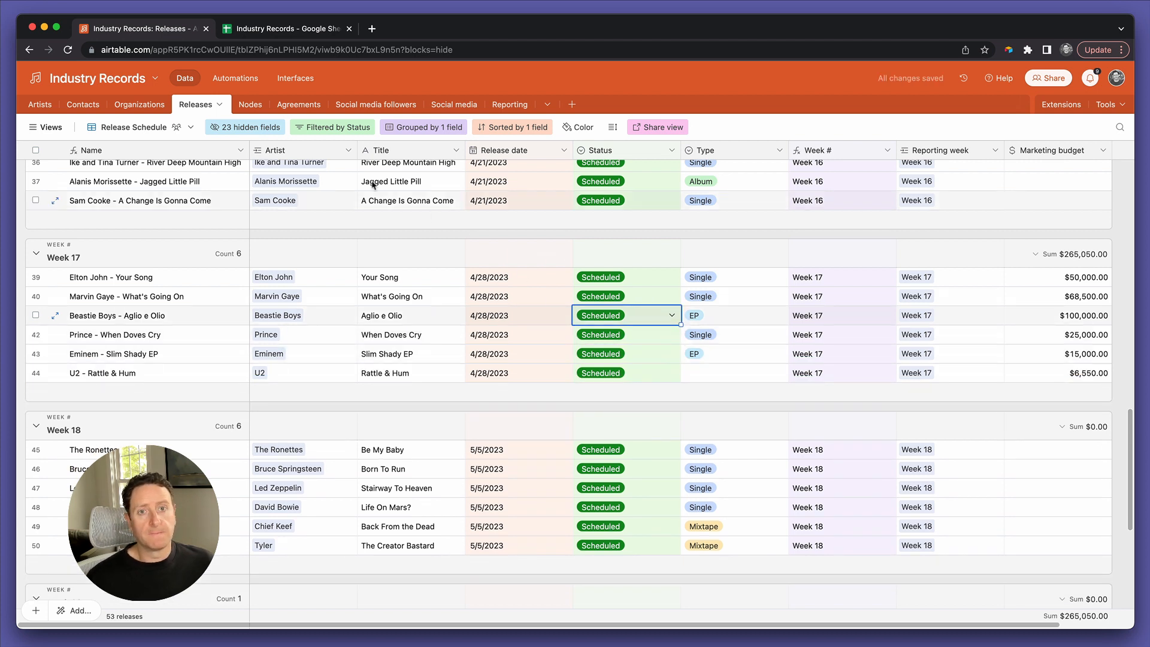
Remove the 'is none of Tentative' status filter and set U2's Rattle & Hum type to Single
{"action": "left_click", "coordinate": [336, 127]}
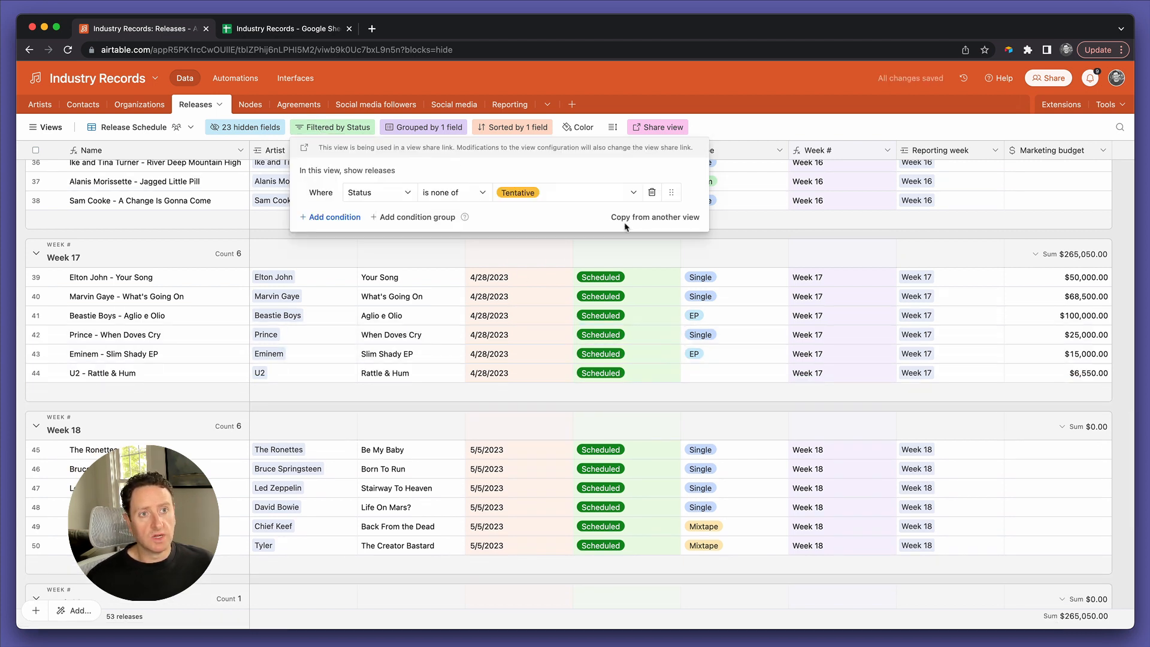
{"action": "mouse_move", "coordinate": [652, 192]}
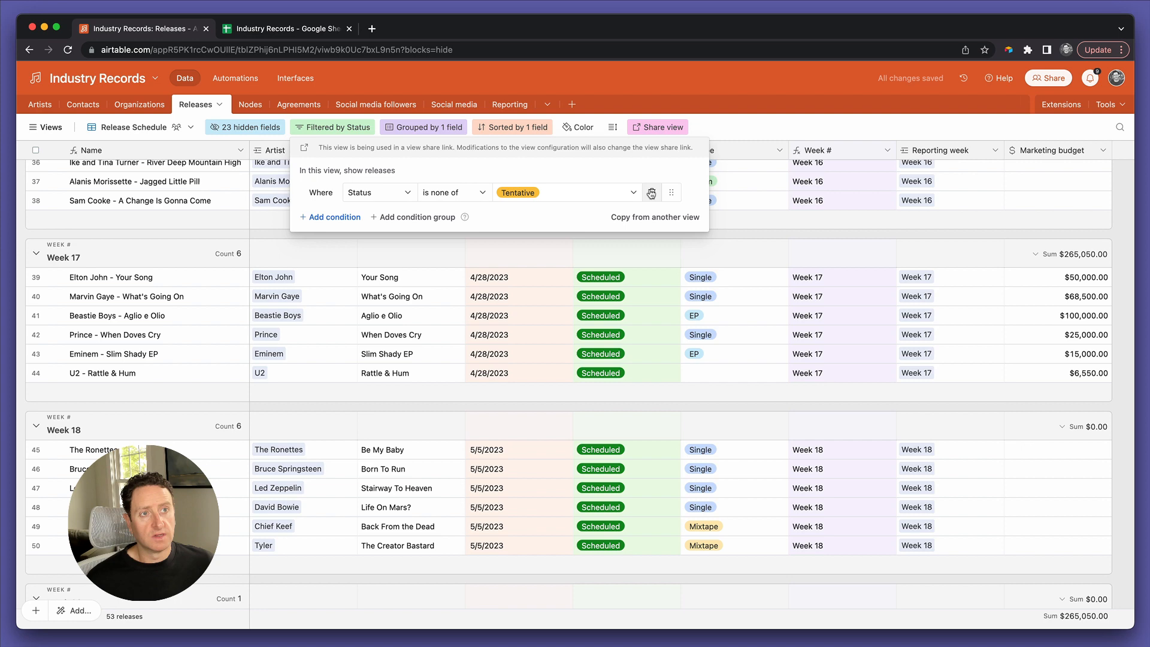
{"action": "left_click", "coordinate": [650, 192]}
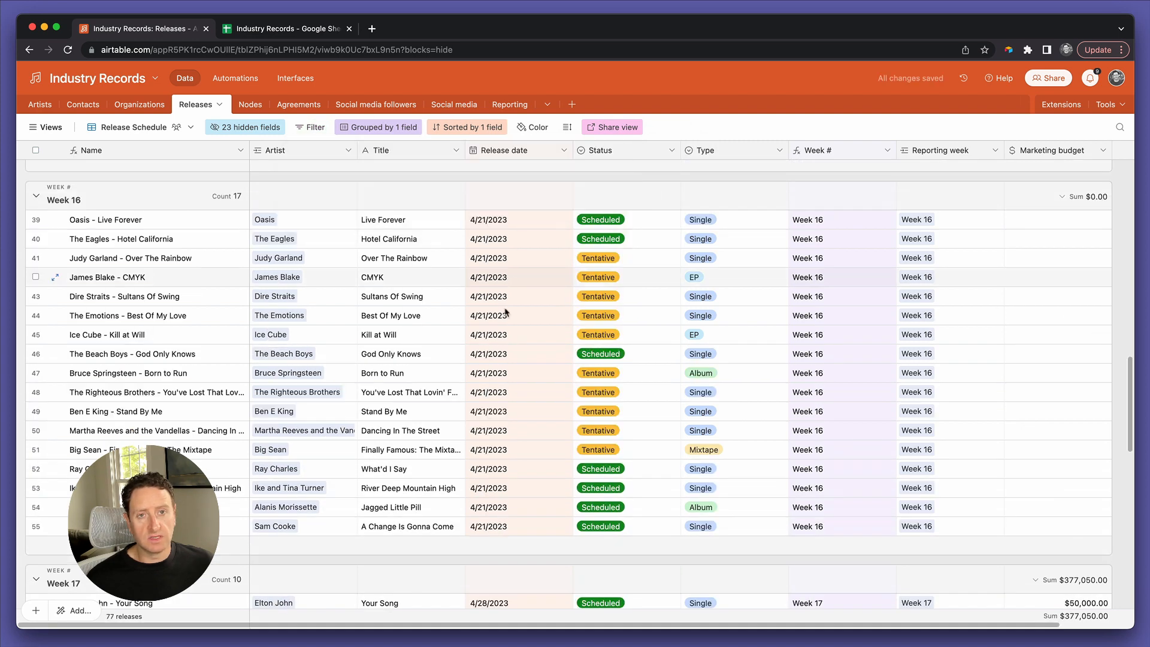
{"action": "scroll", "scroll_direction": "down", "scroll_amount": 3}
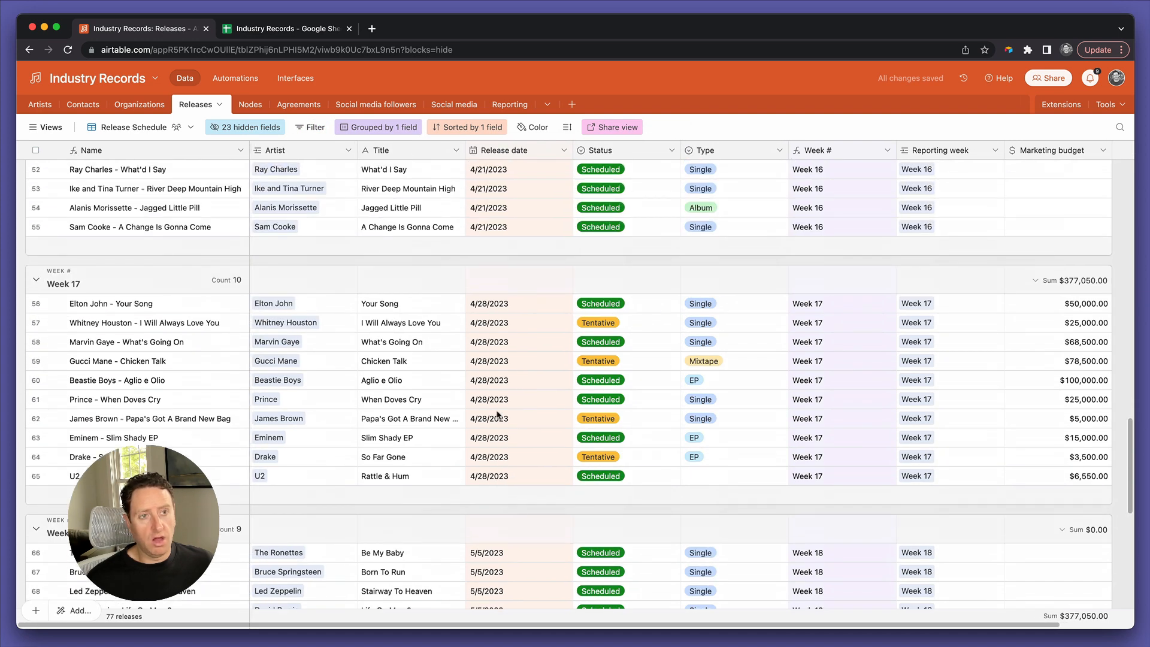
{"action": "mouse_move", "coordinate": [633, 418]}
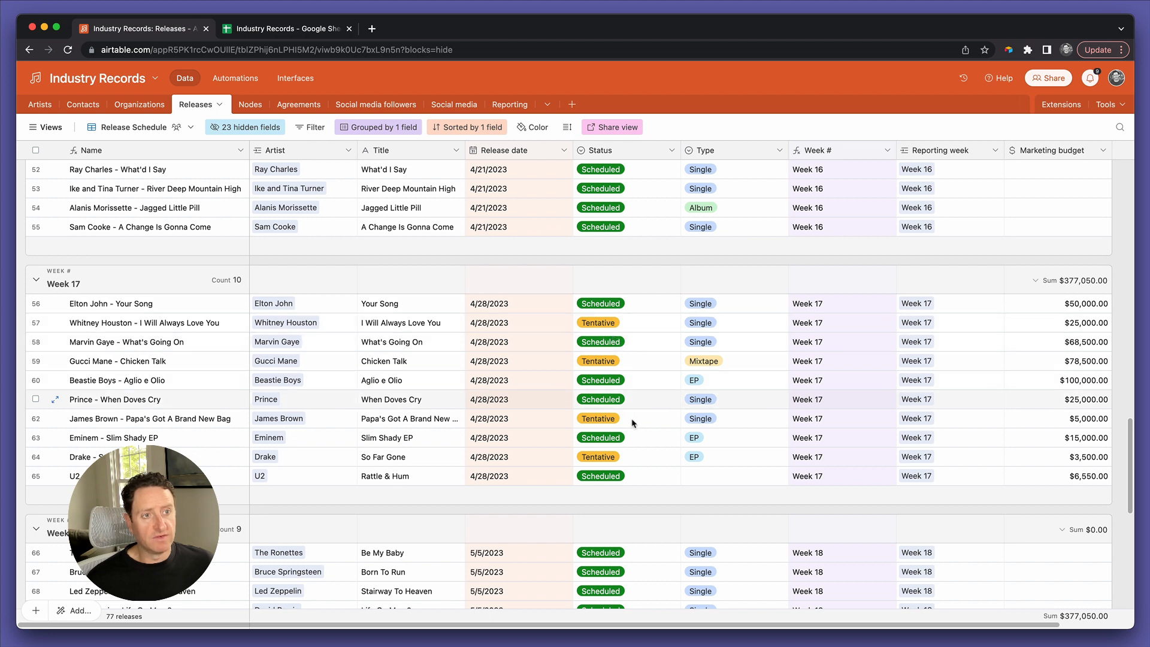
{"action": "left_click", "coordinate": [733, 418]}
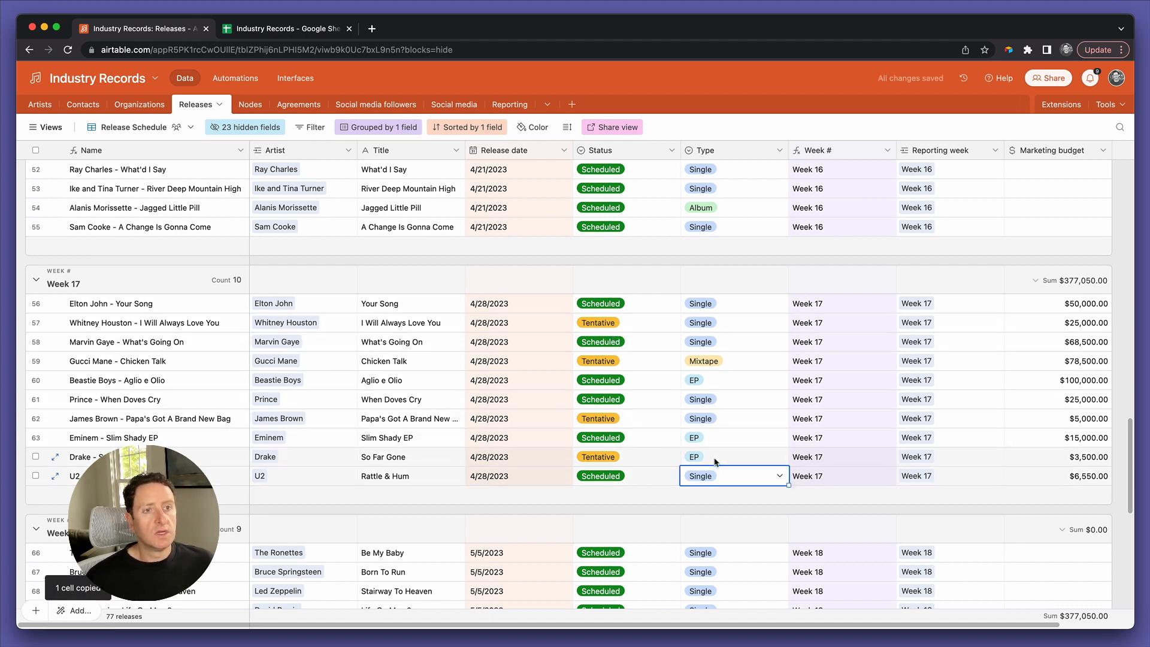
{"action": "left_click", "coordinate": [626, 322]}
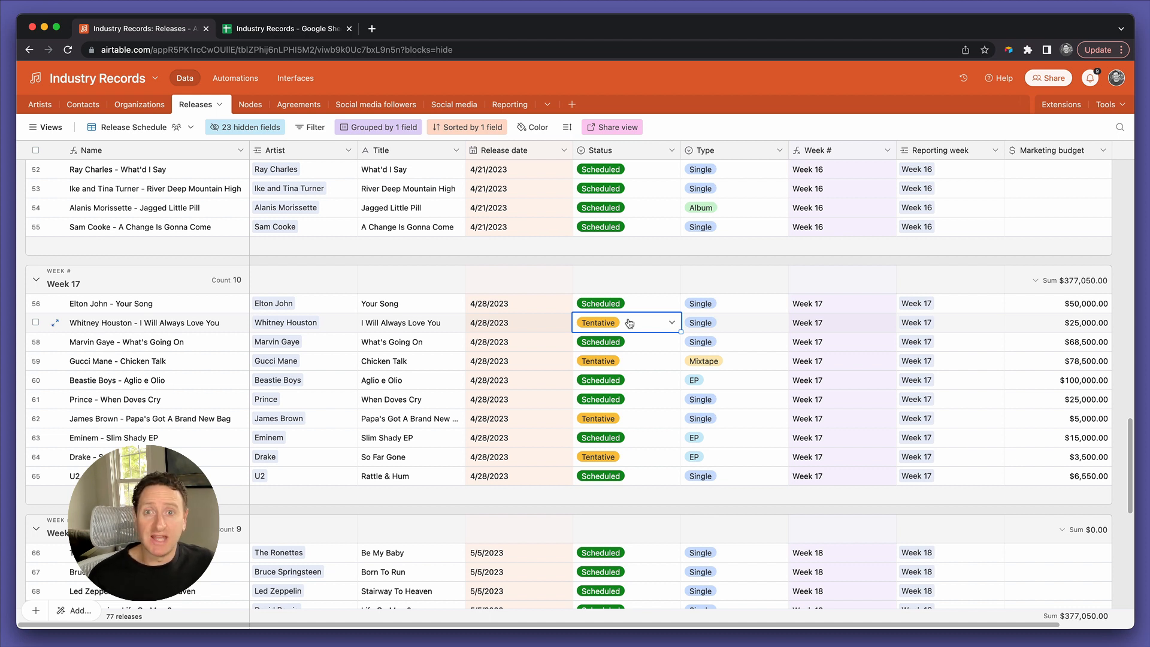
{"action": "mouse_move", "coordinate": [604, 293]}
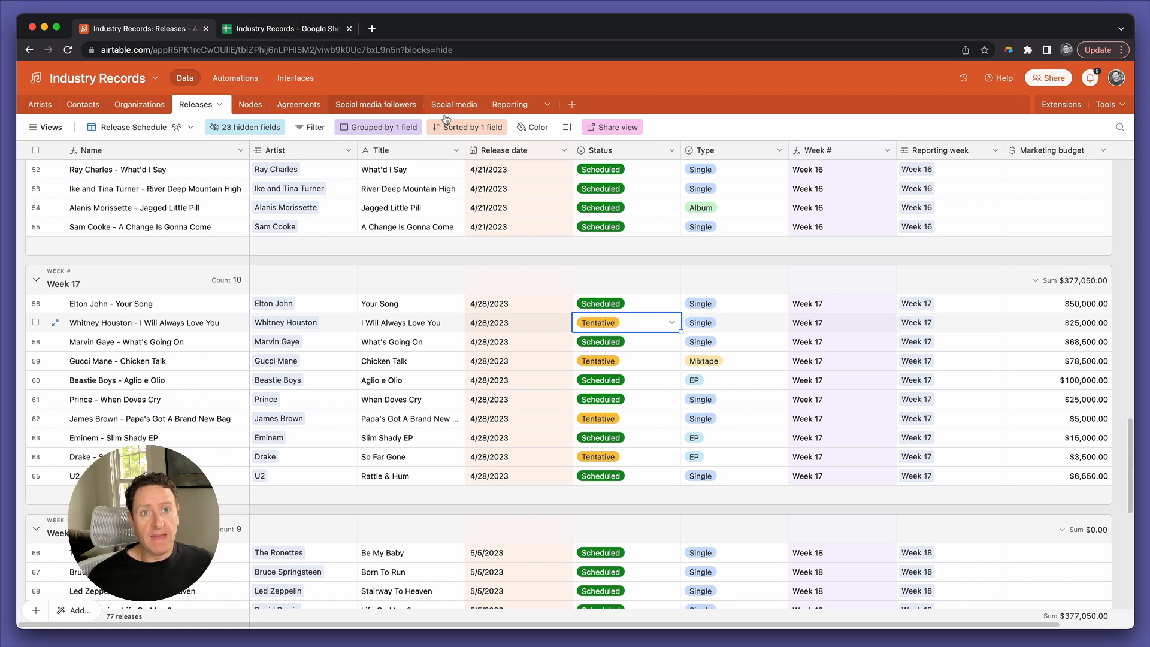
Add the condition Status is Scheduled to the Marketing budget rollup and save it
{"action": "left_click", "coordinate": [504, 104]}
{"action": "type", "text": "s"}
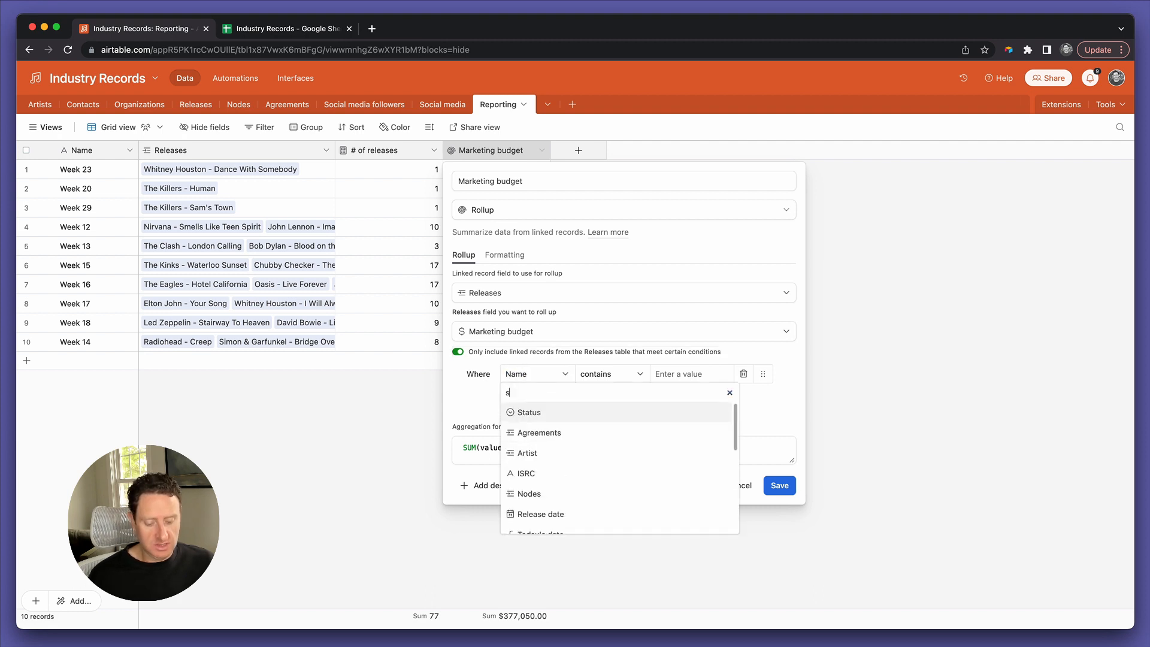
{"action": "left_click", "coordinate": [527, 411]}
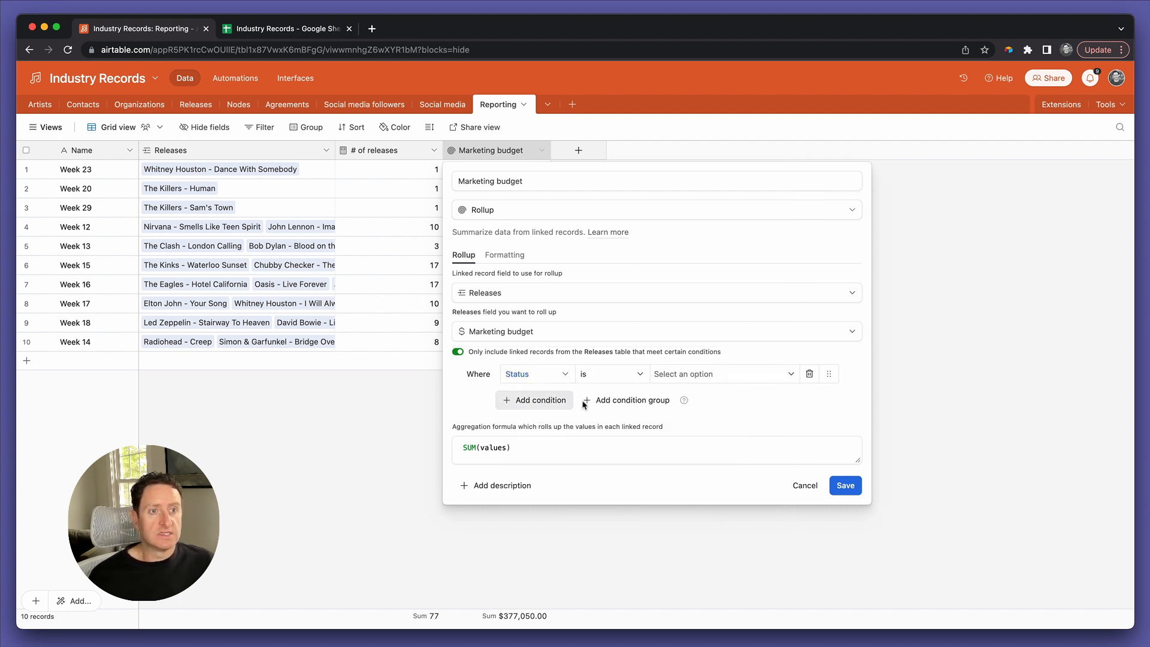
{"action": "left_click", "coordinate": [723, 373]}
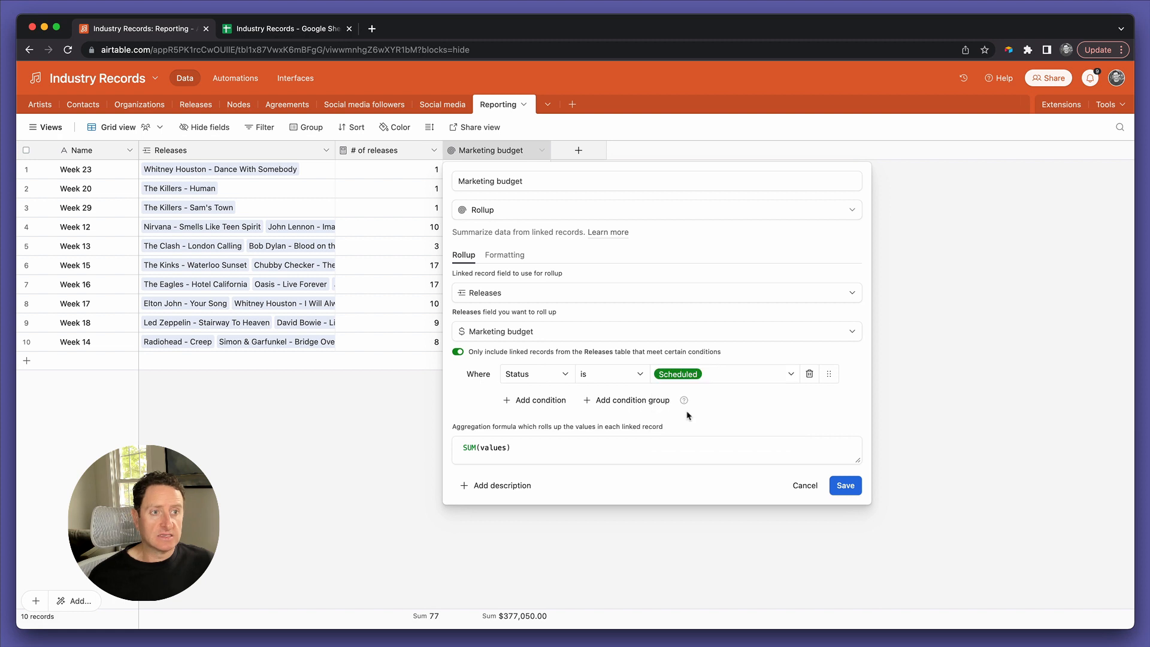
{"action": "left_click", "coordinate": [844, 485]}
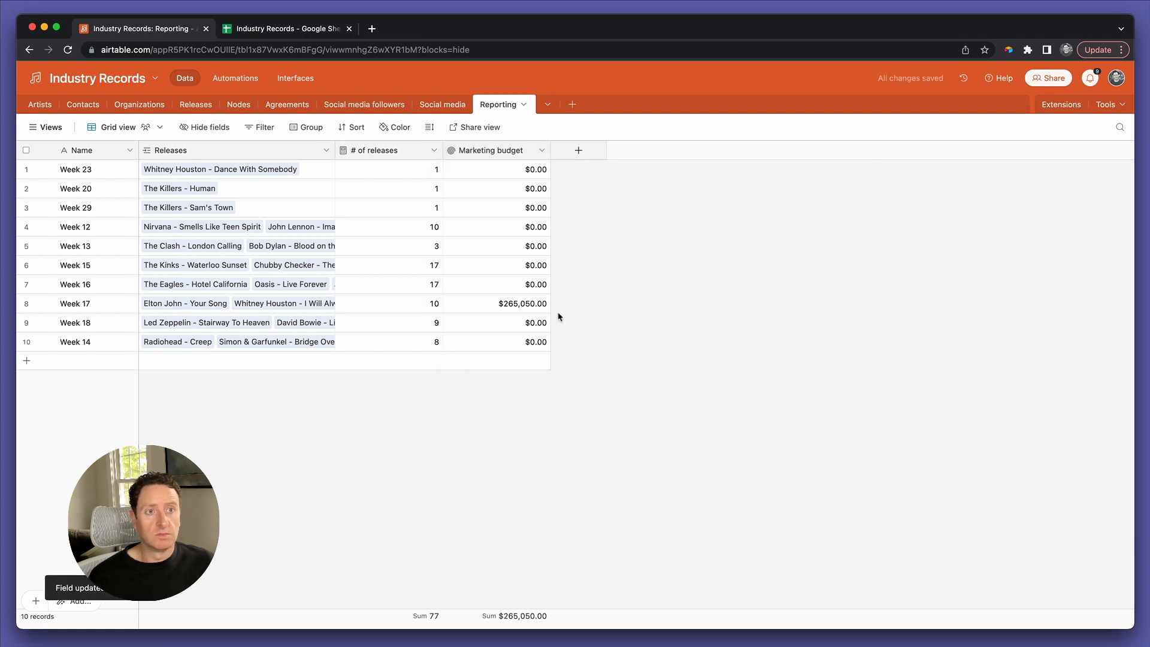
{"action": "mouse_move", "coordinate": [506, 309]}
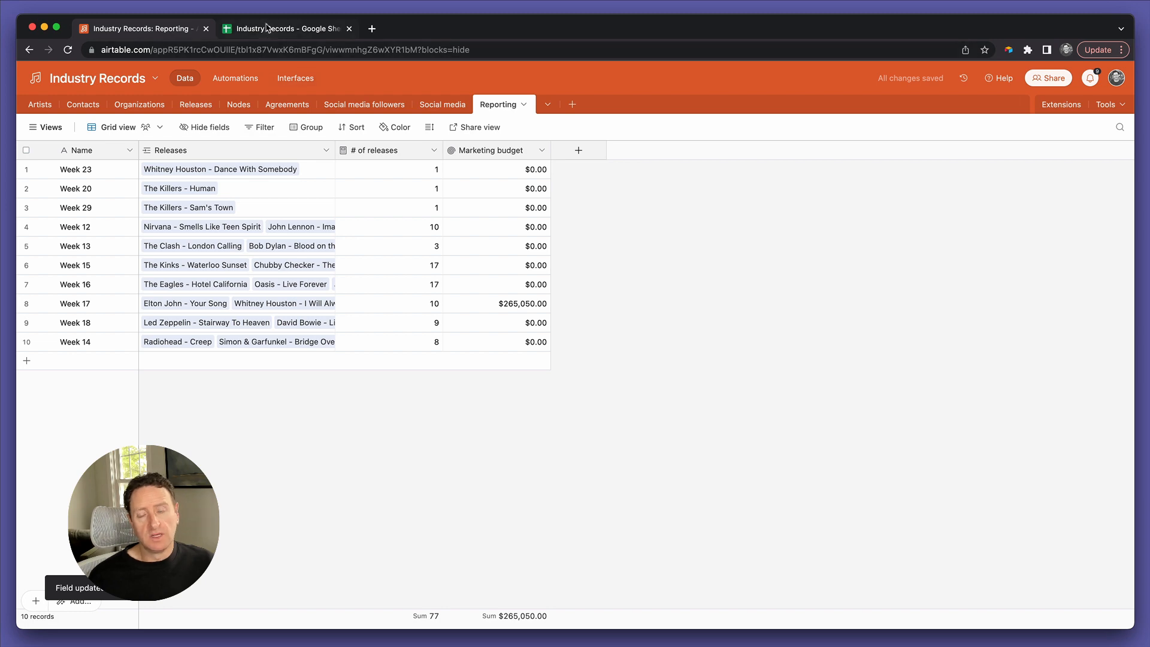
Compare Week 17's $265,050.00 with the Google Sheets $377,050.00 total in D13
{"action": "left_click", "coordinate": [287, 28]}
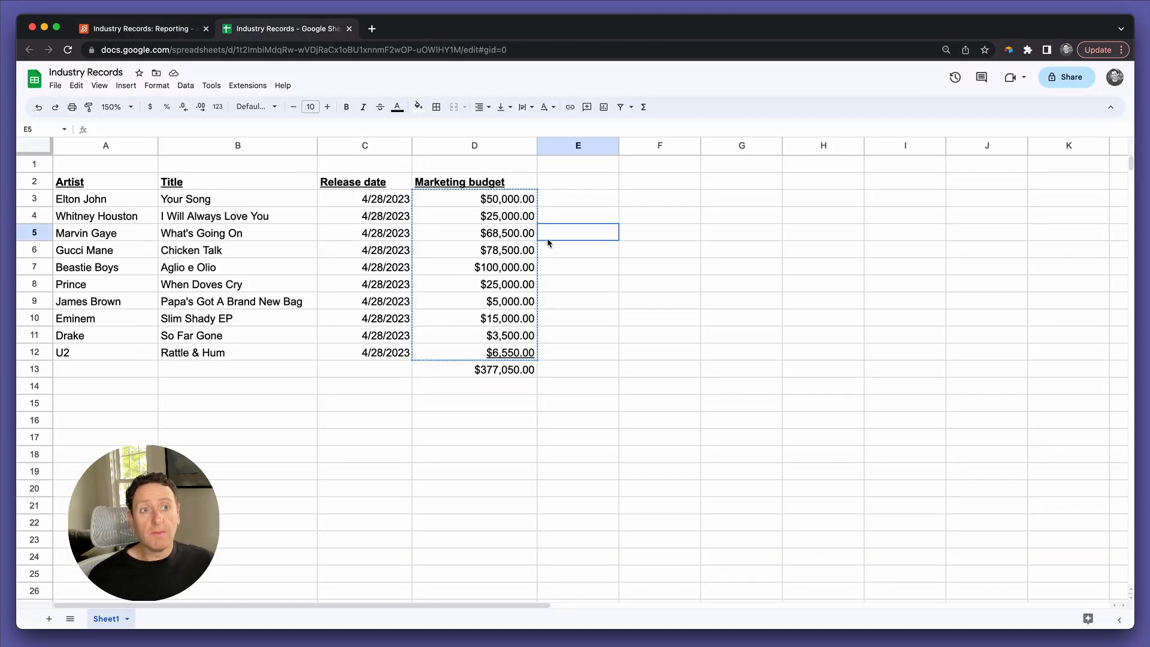
{"action": "left_click", "coordinate": [474, 369]}
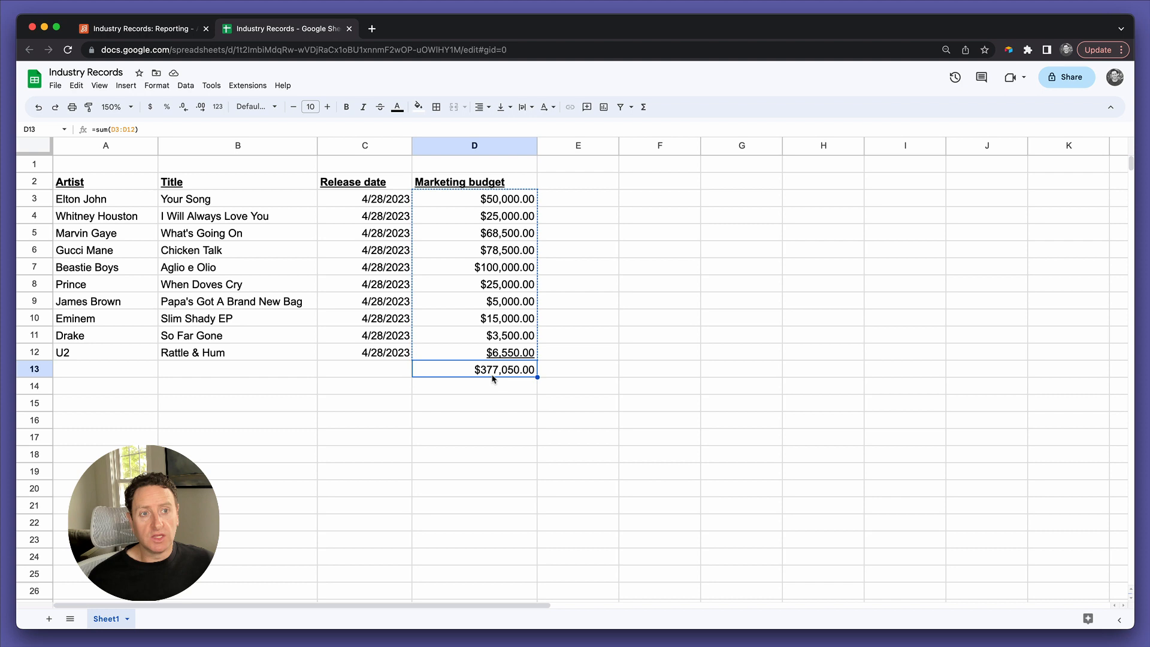